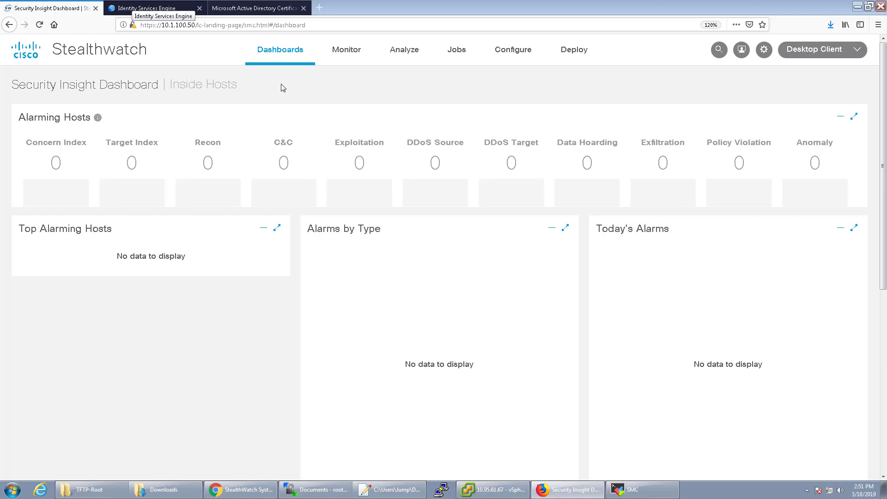
pyautogui.moveTo(281, 88)
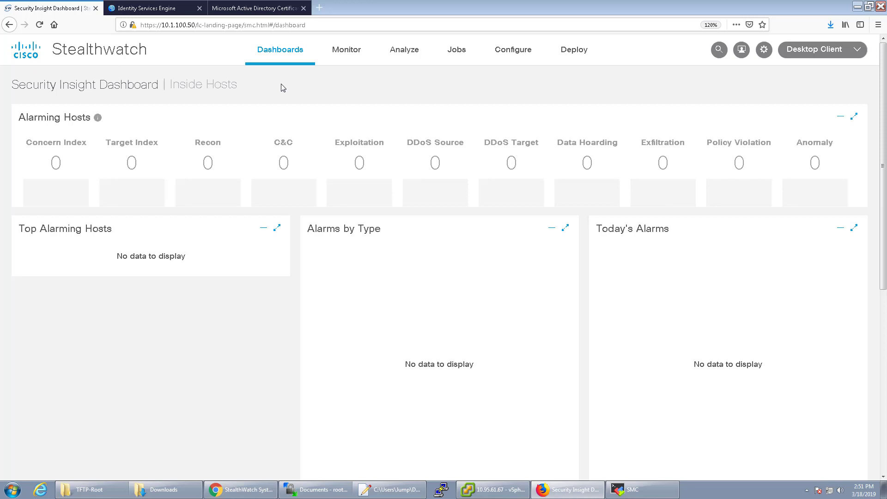
# Step: Download the CA certificate from AD Certificate Services in Base 64 encoding
pyautogui.click(257, 8)
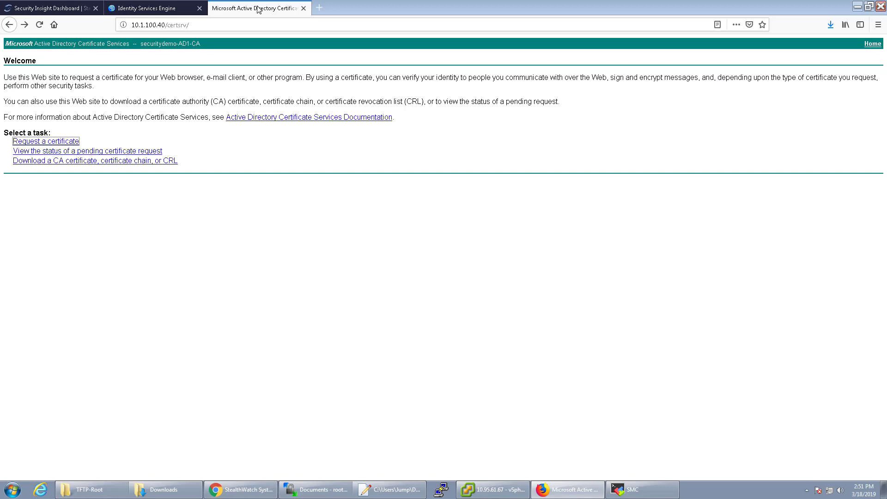
pyautogui.moveTo(130, 164)
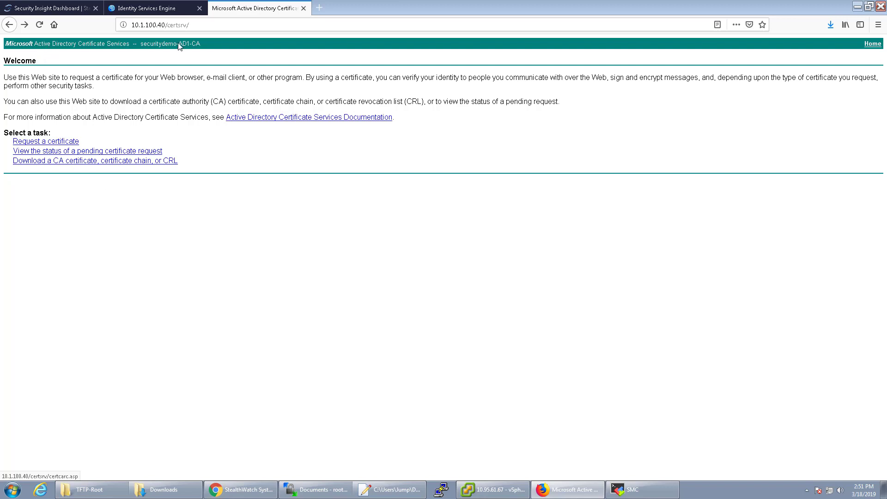
pyautogui.moveTo(105, 52)
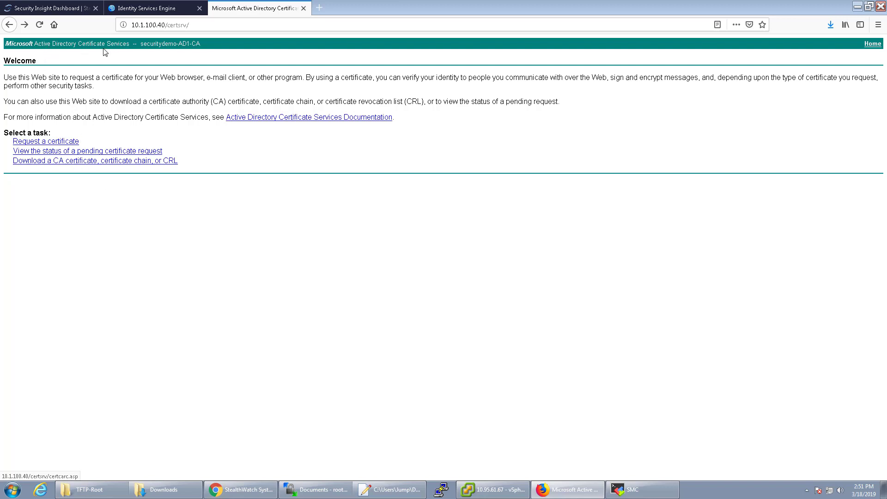
pyautogui.click(95, 160)
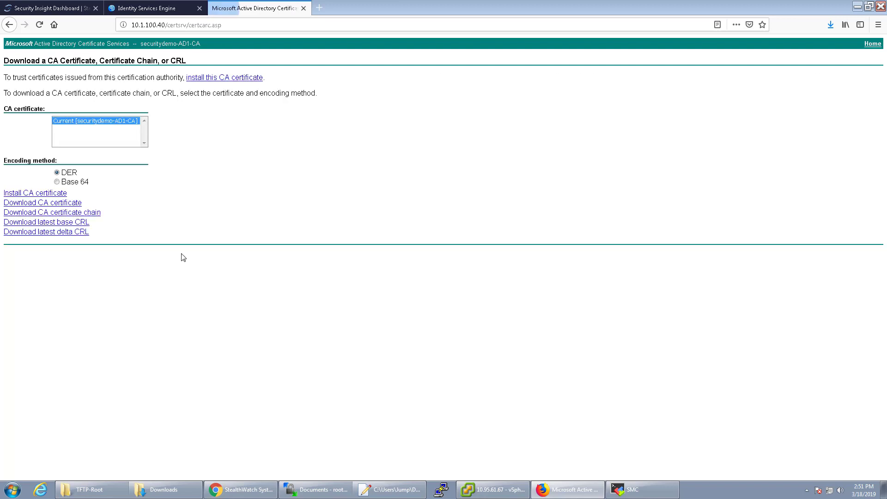
pyautogui.click(56, 182)
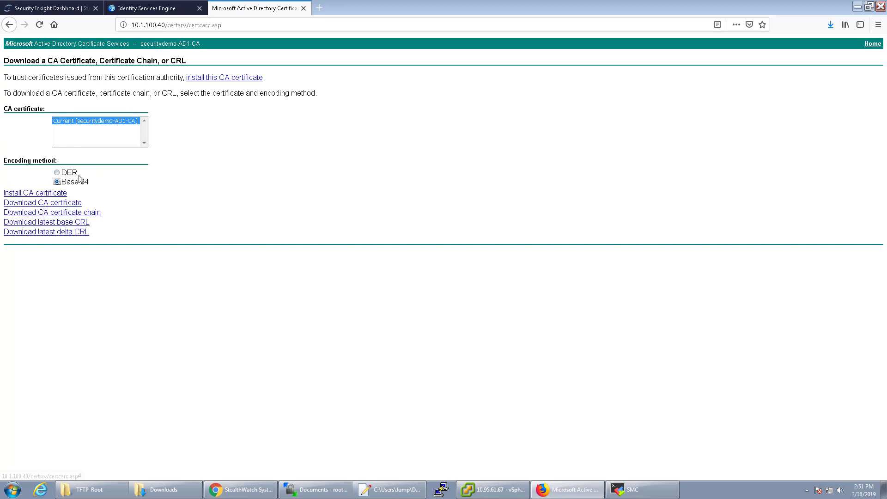
pyautogui.click(57, 181)
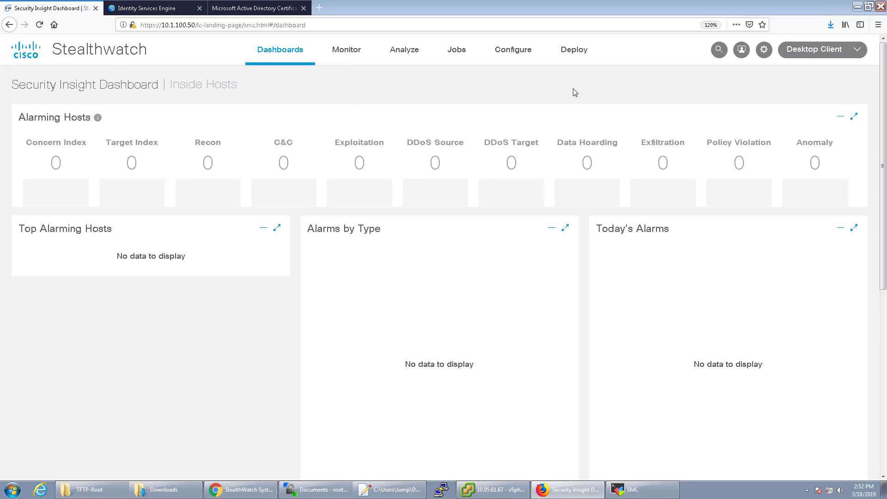
pyautogui.moveTo(760, 68)
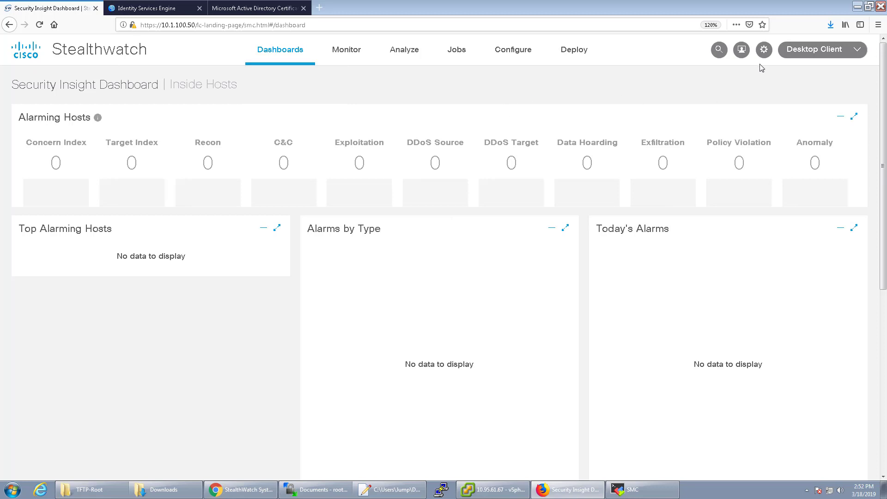
# Step: Edit the SMC appliance in Central Management and view the General tab's Trust Store
pyautogui.click(763, 49)
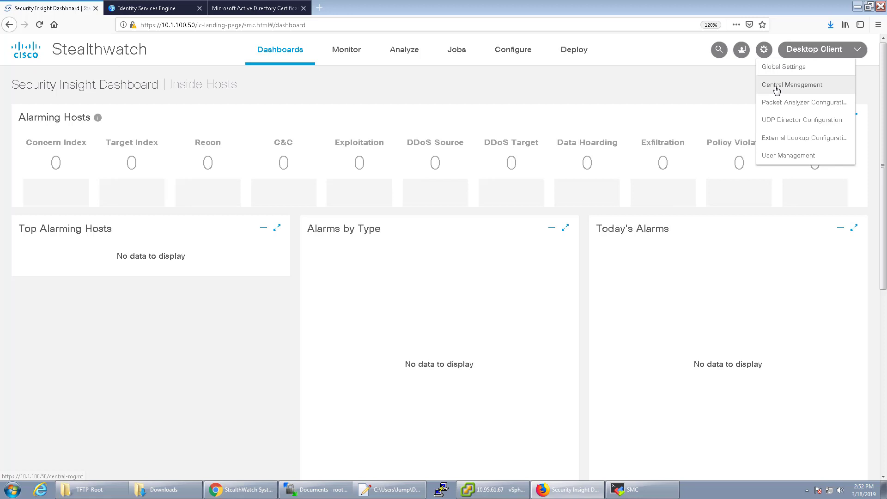
pyautogui.click(793, 84)
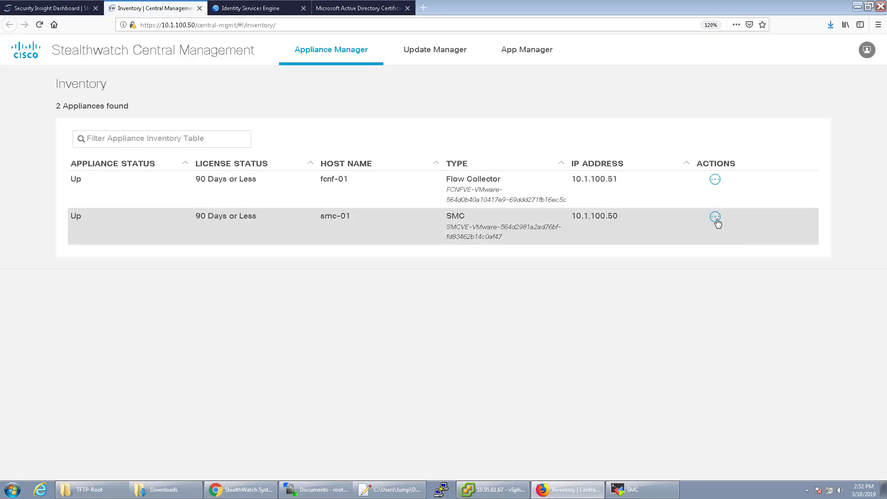
pyautogui.click(714, 220)
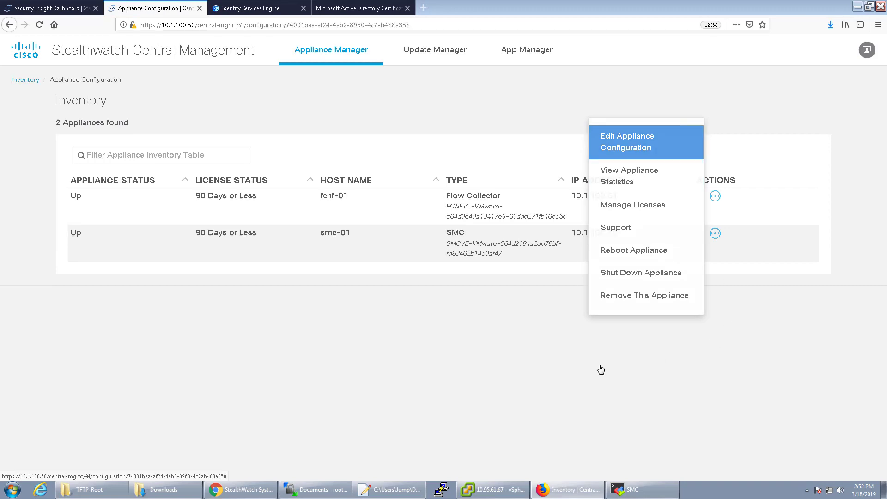
pyautogui.click(626, 142)
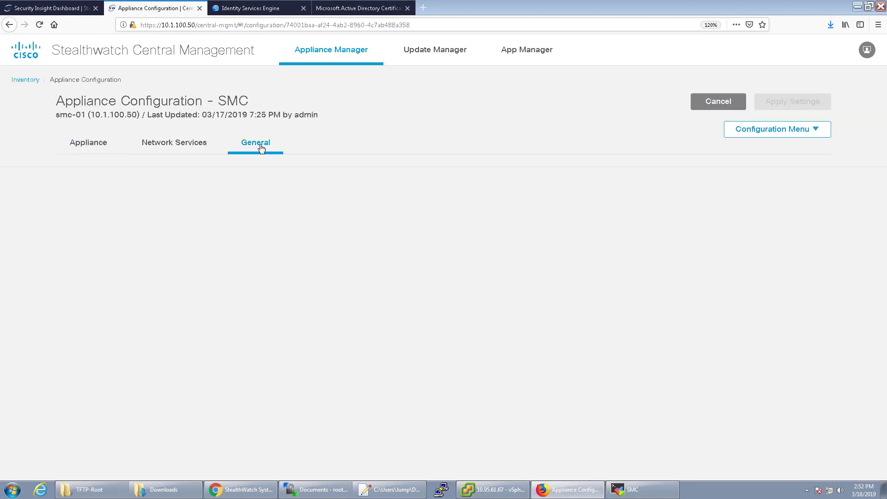
pyautogui.click(255, 142)
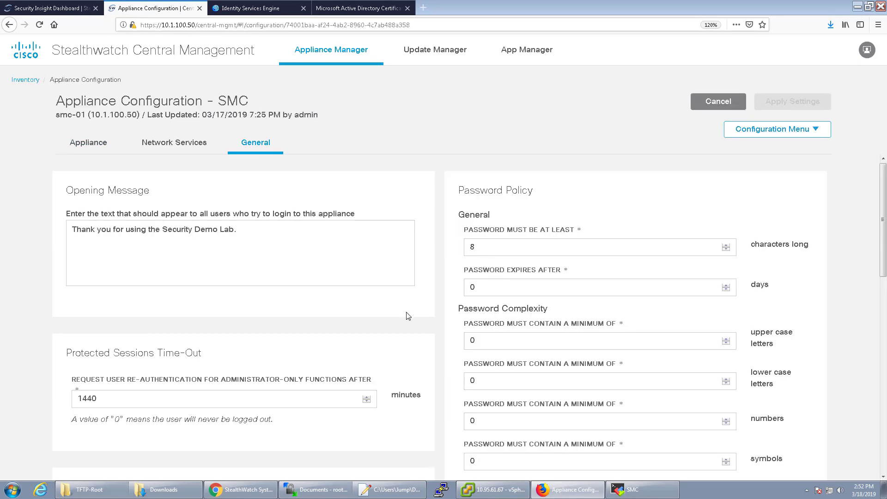
pyautogui.scroll(-3)
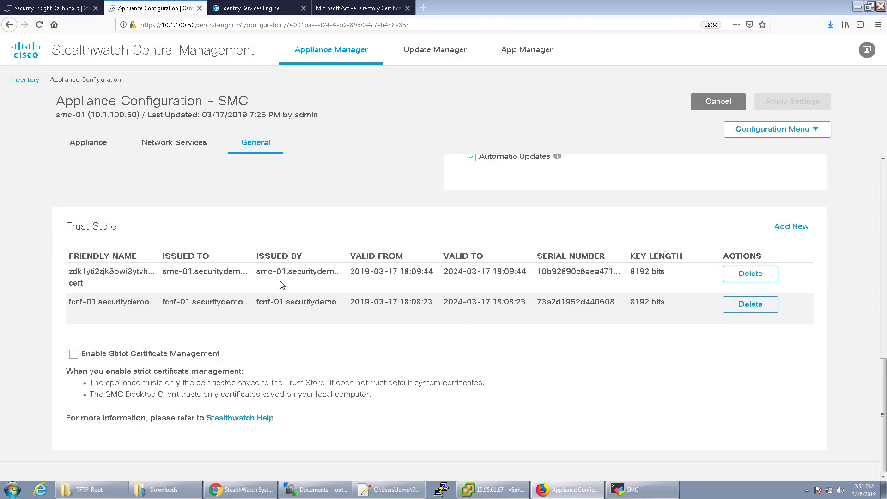
# Step: Add the downloaded CA certificate to the SMC Trust Store as CA-ROOT
pyautogui.click(791, 226)
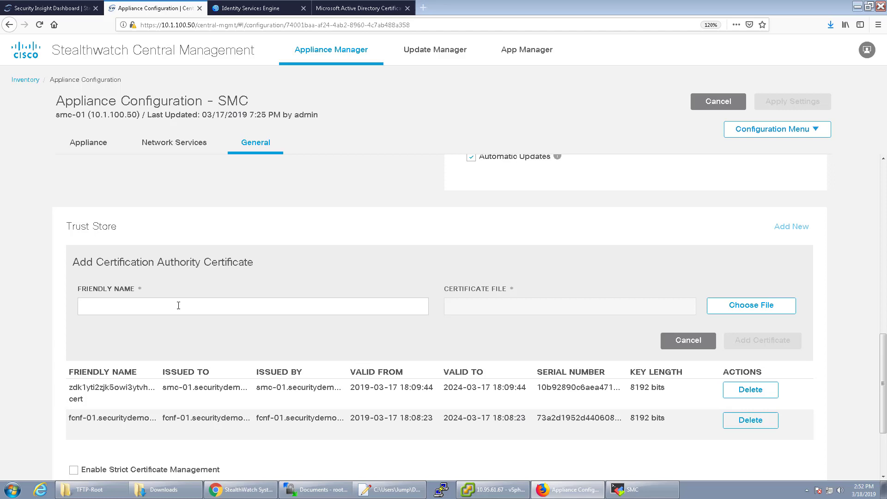
pyautogui.write('CA-ROT')
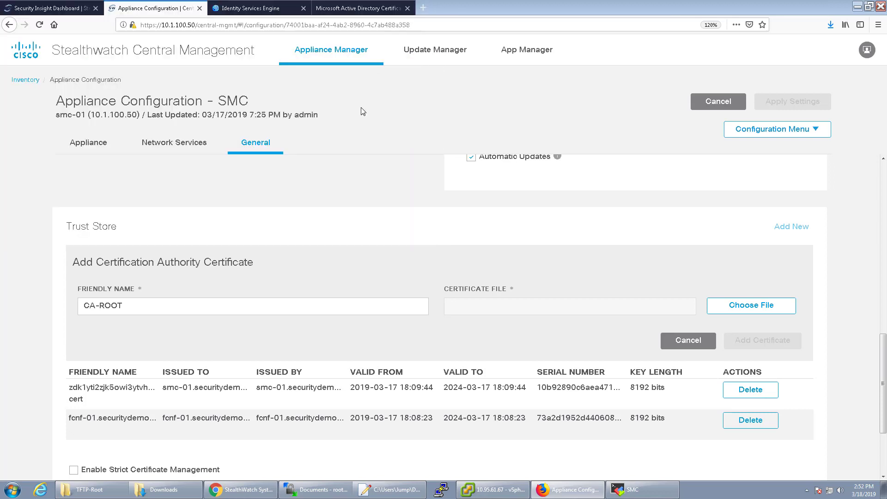
pyautogui.click(762, 340)
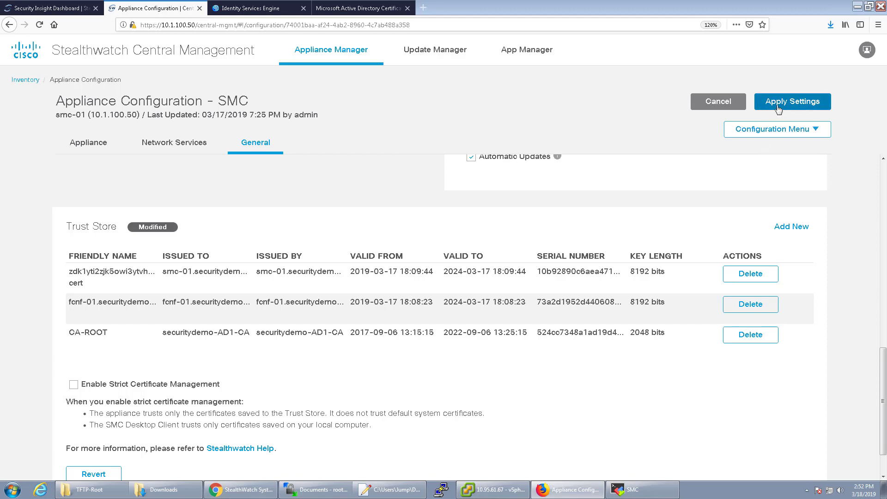
# Step: Apply the modified Trust Store settings to the SMC appliance and confirm
pyautogui.click(792, 101)
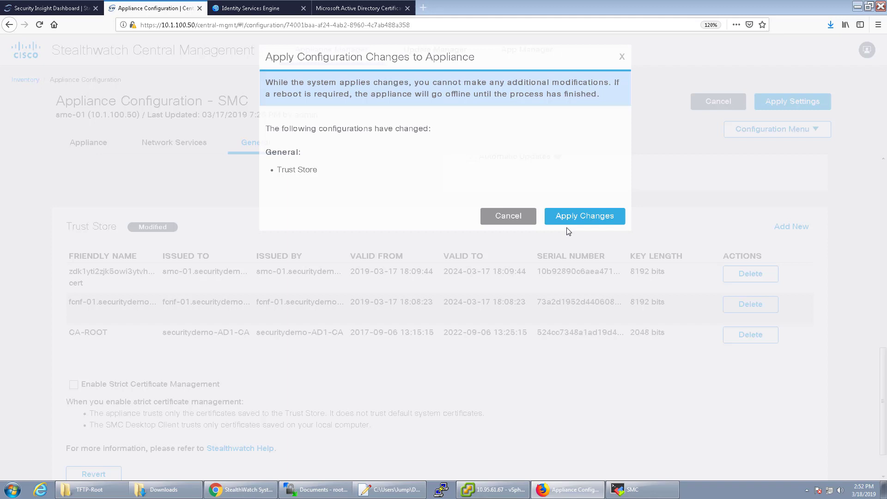
pyautogui.click(584, 215)
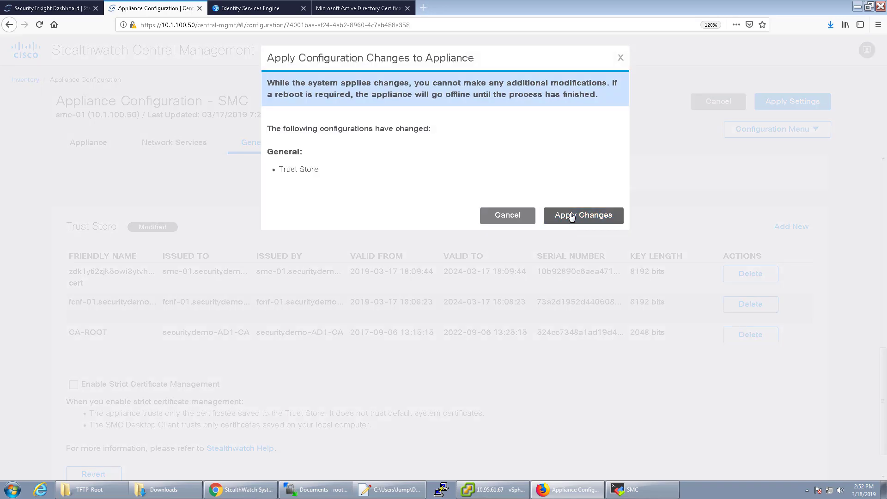
pyautogui.click(583, 215)
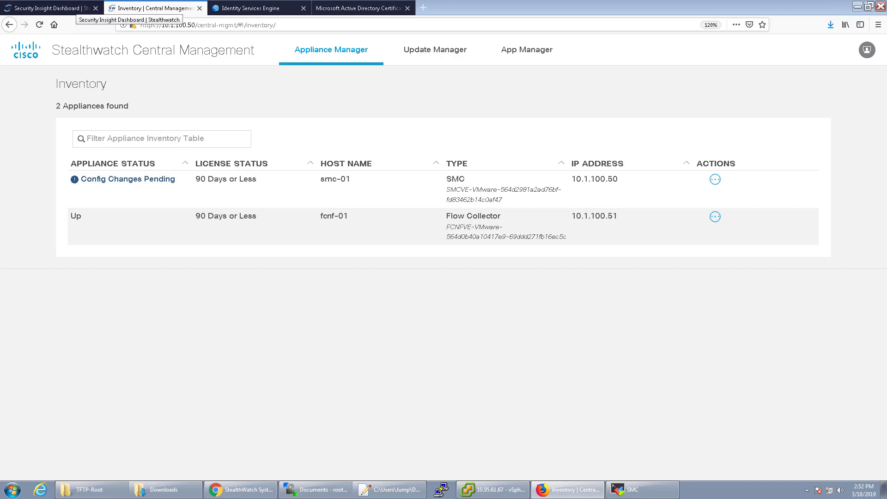
pyautogui.moveTo(257, 8)
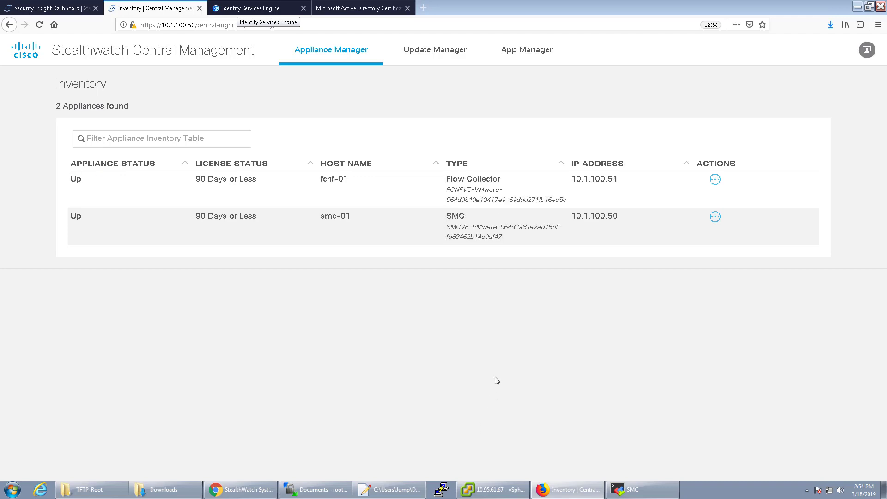
pyautogui.moveTo(493, 226)
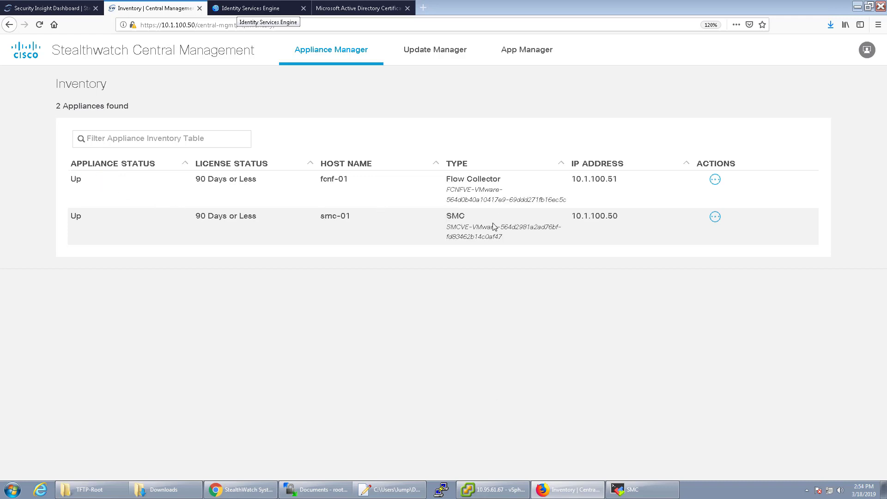
# Step: Reopen the SMC appliance configuration at the empty Additional SSL/TLS Client Identities section
pyautogui.click(714, 216)
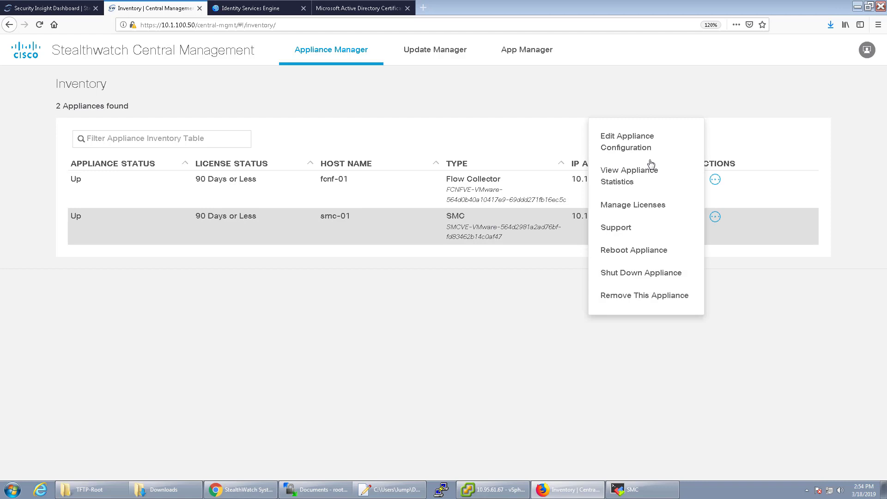
pyautogui.click(627, 141)
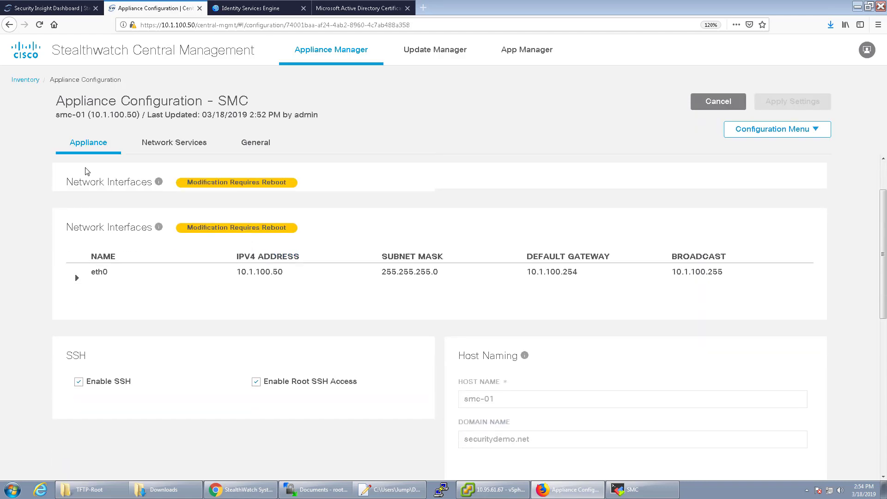
pyautogui.scroll(-3)
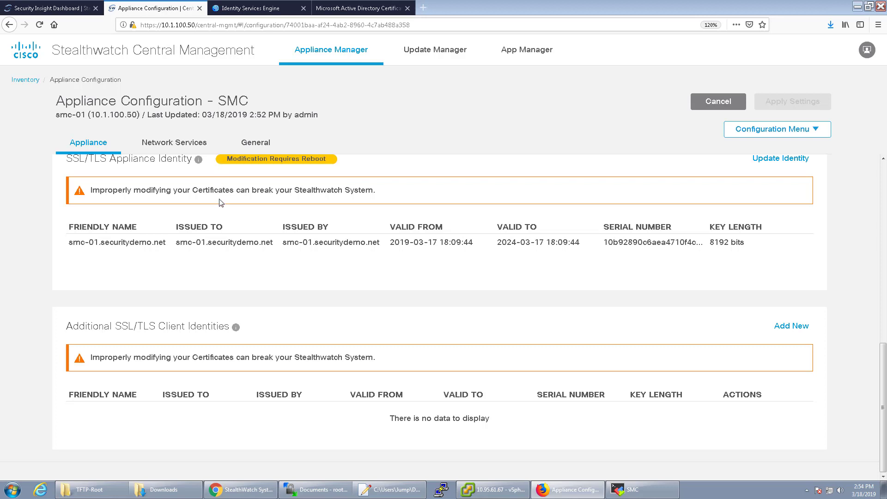
pyautogui.doubleClick(129, 326)
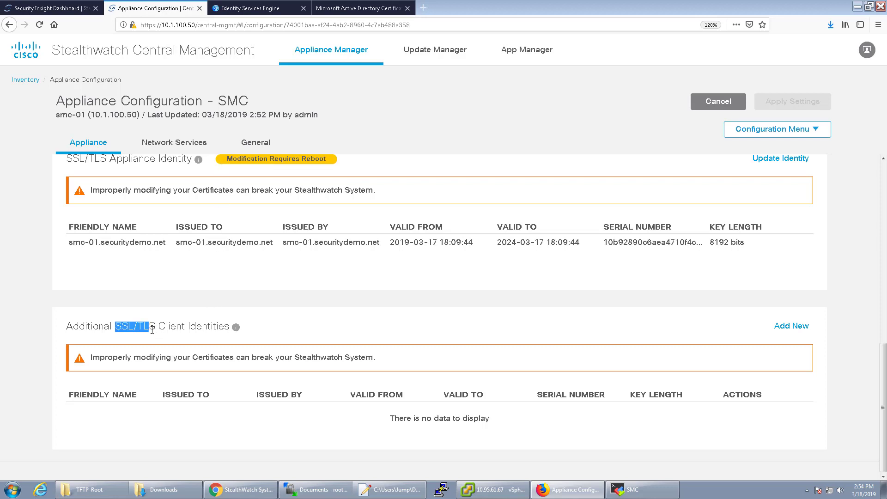
pyautogui.moveTo(151, 326); pyautogui.dragTo(215, 326)
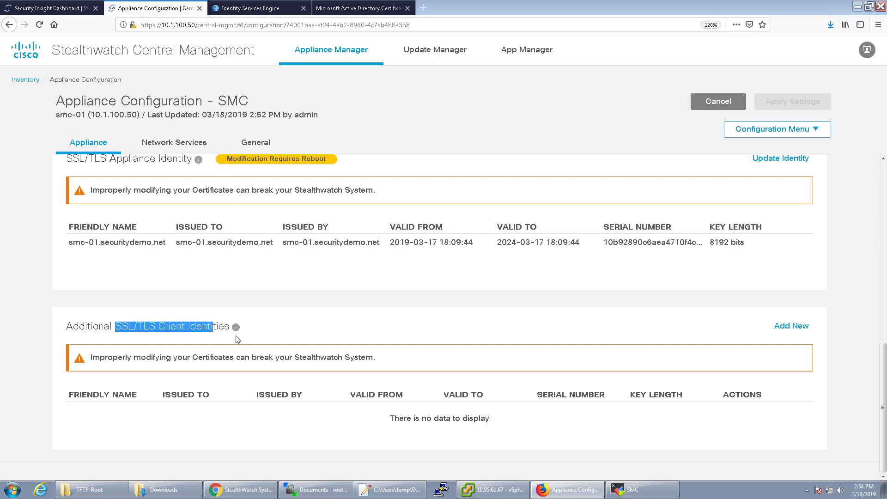
pyautogui.moveTo(237, 327)
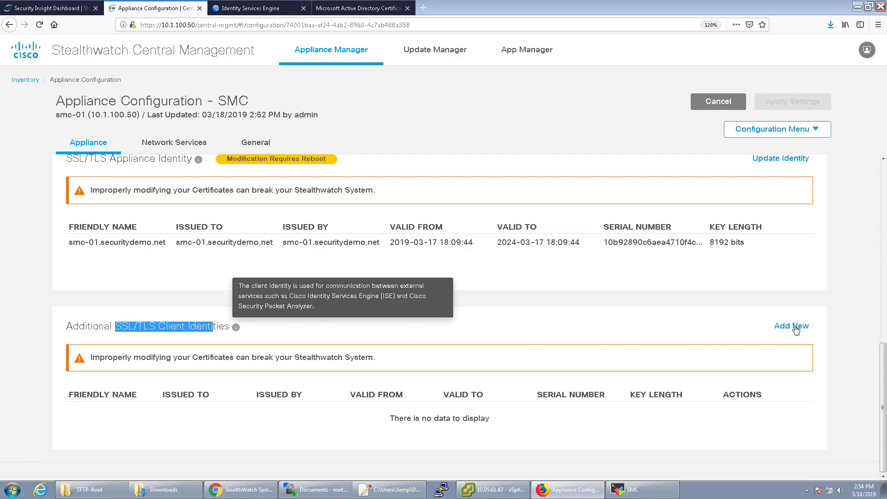
# Step: Generate a 4096-bit CSR with SecurityDemo, IT, Irvine, California, US
pyautogui.click(790, 326)
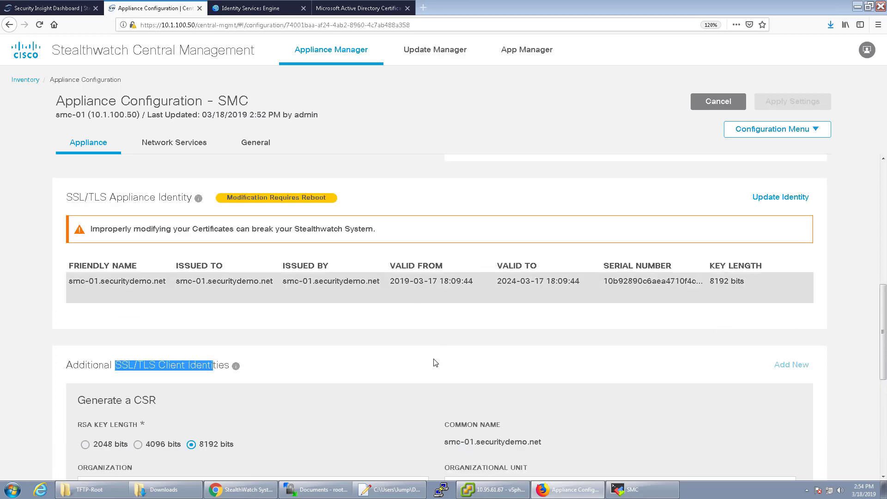
pyautogui.scroll(-3)
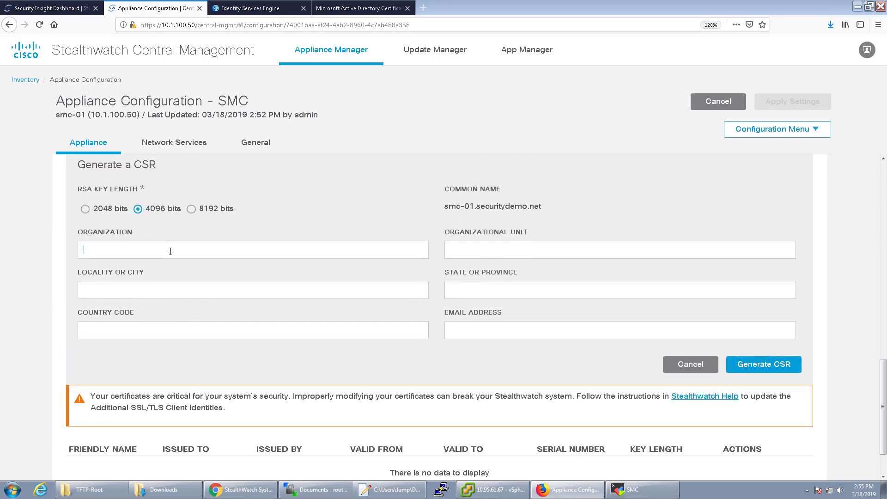
pyautogui.write('SecurityDemo')
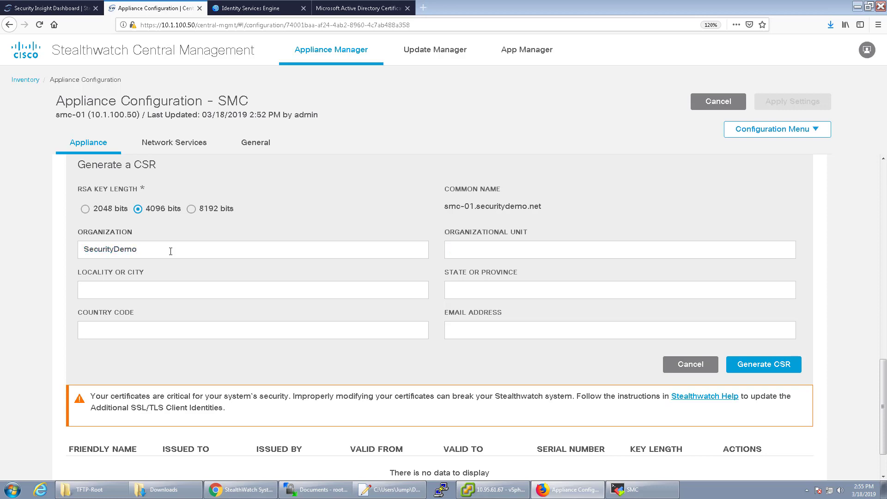
pyautogui.write('IT')
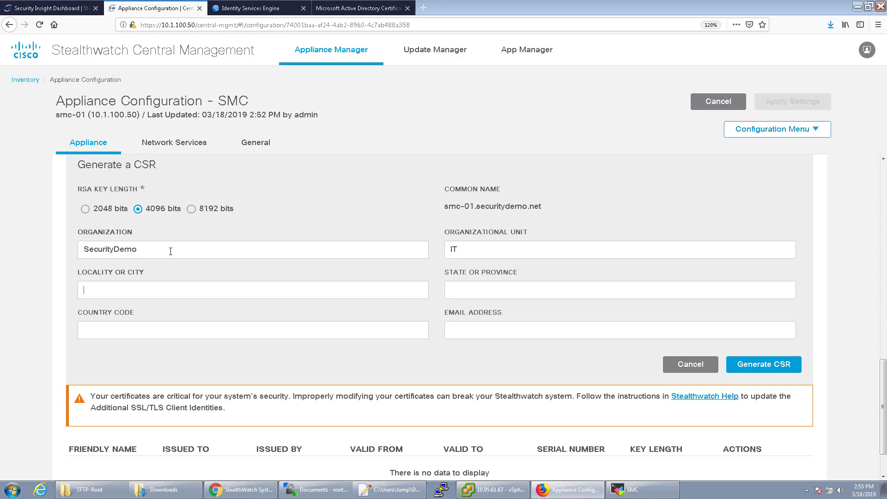
pyautogui.write('Irvin')
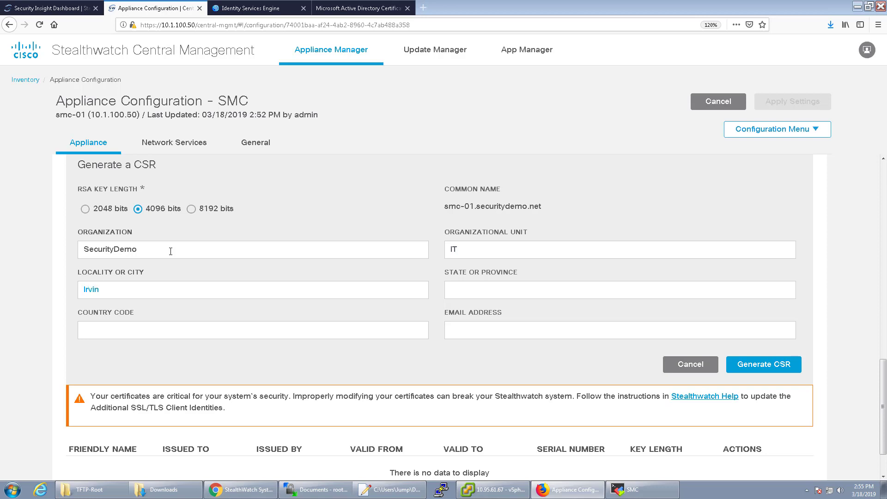
pyautogui.write('California')
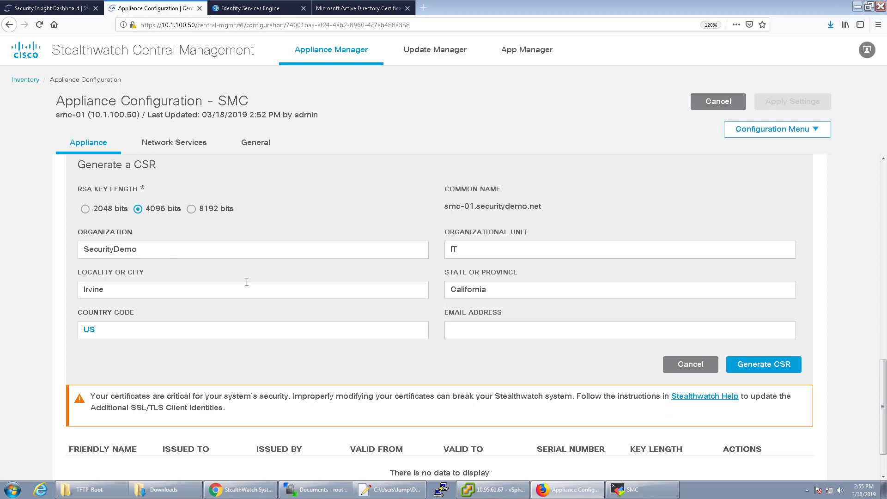
pyautogui.click(763, 364)
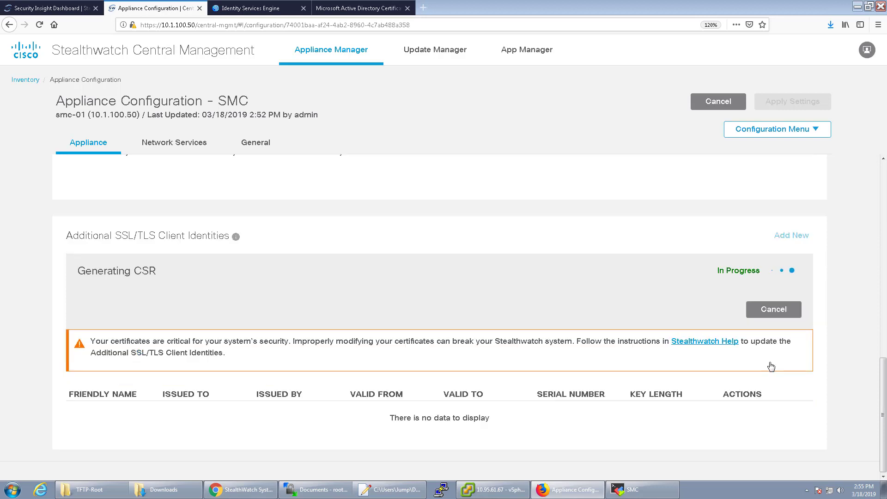
pyautogui.moveTo(764, 367)
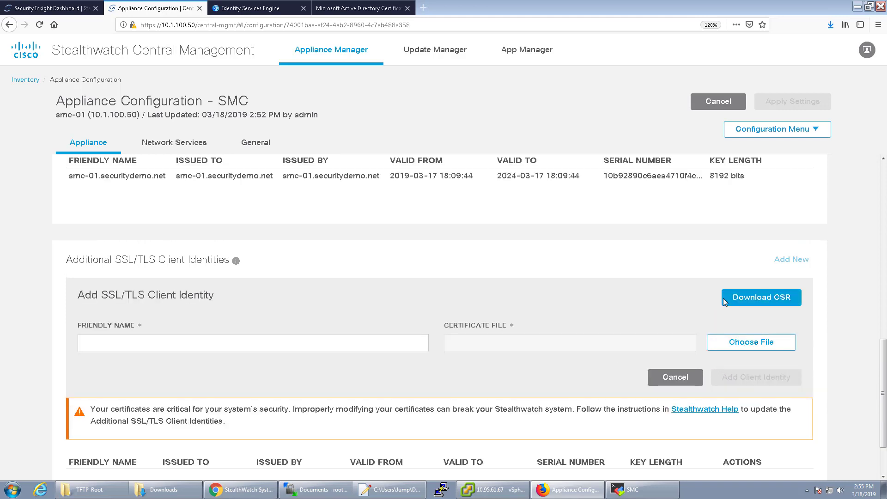
# Step: Download the client identity CSR, view it in Notepad and copy its request text
pyautogui.click(760, 296)
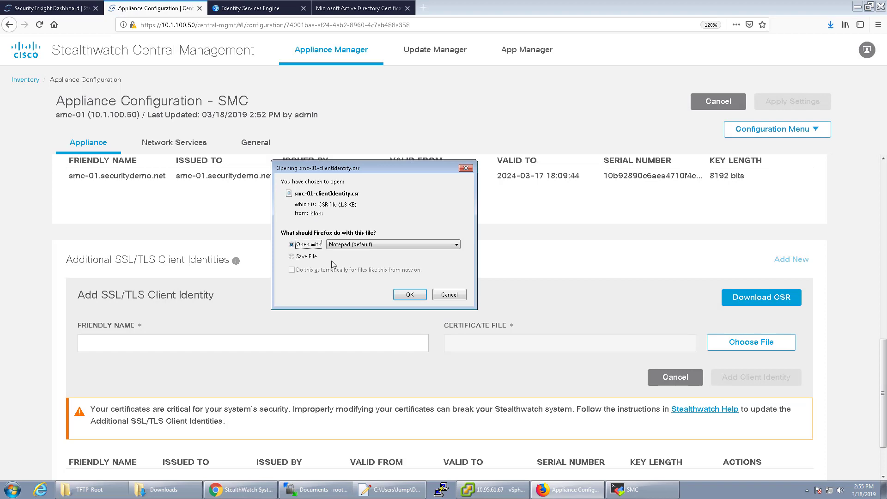
pyautogui.click(409, 294)
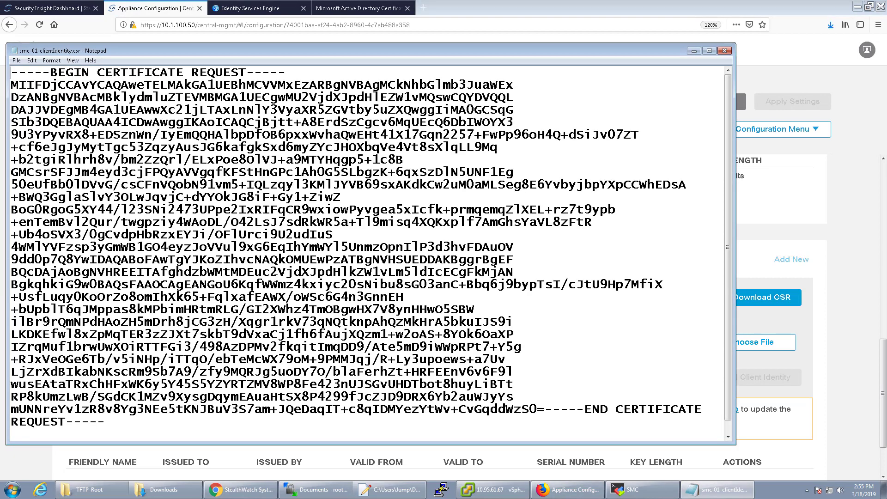
pyautogui.press('ctrl+a')
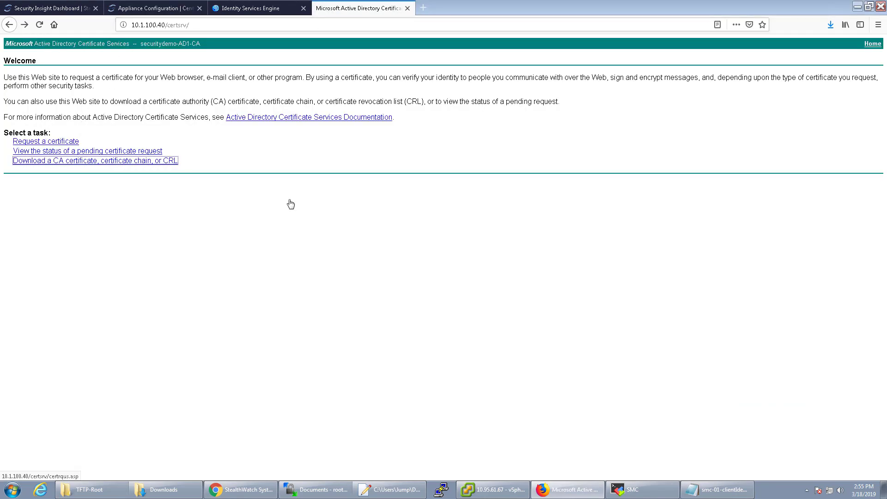
# Step: Submit the pasted CSR with the pxGrid template and save the issued Base 64 certificate
pyautogui.click(46, 140)
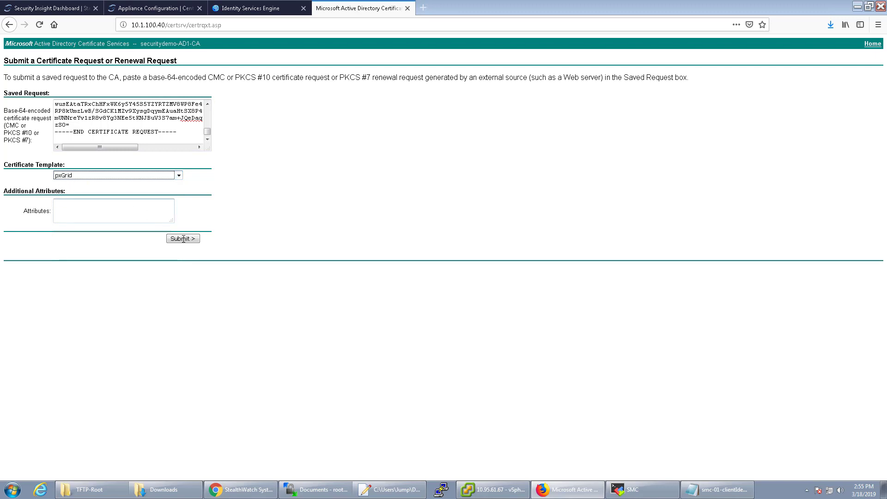
pyautogui.click(183, 237)
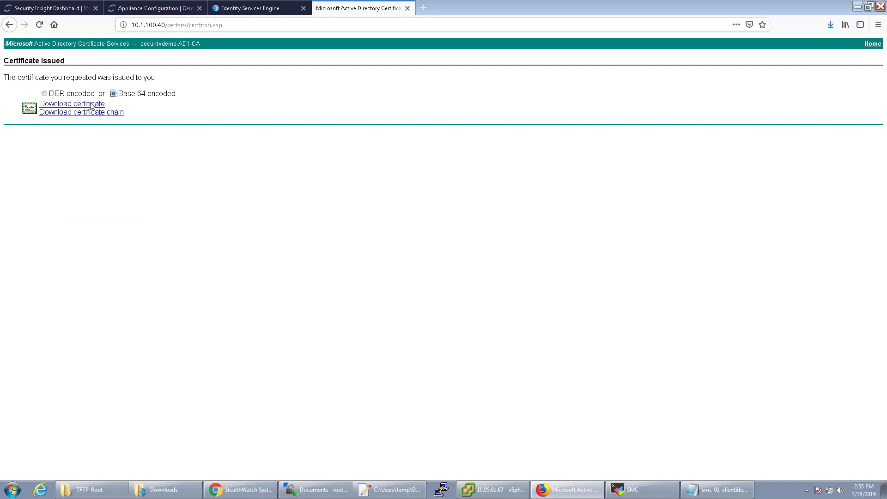
pyautogui.click(71, 104)
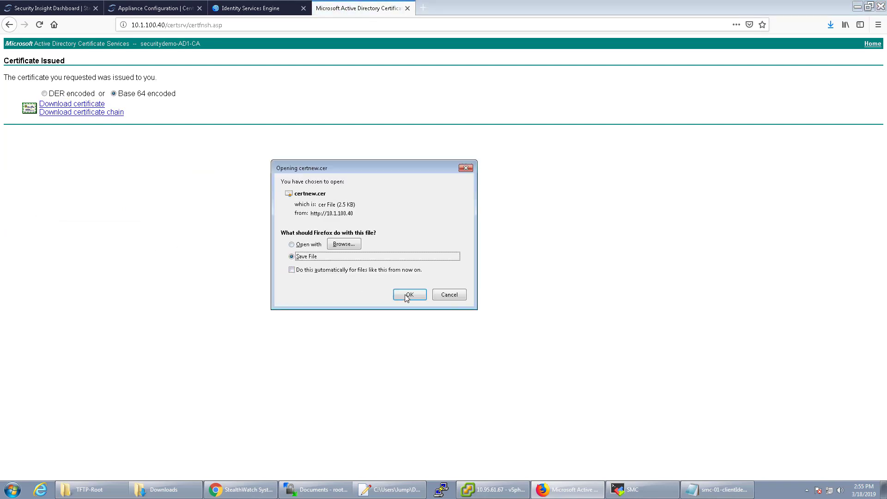
pyautogui.click(409, 294)
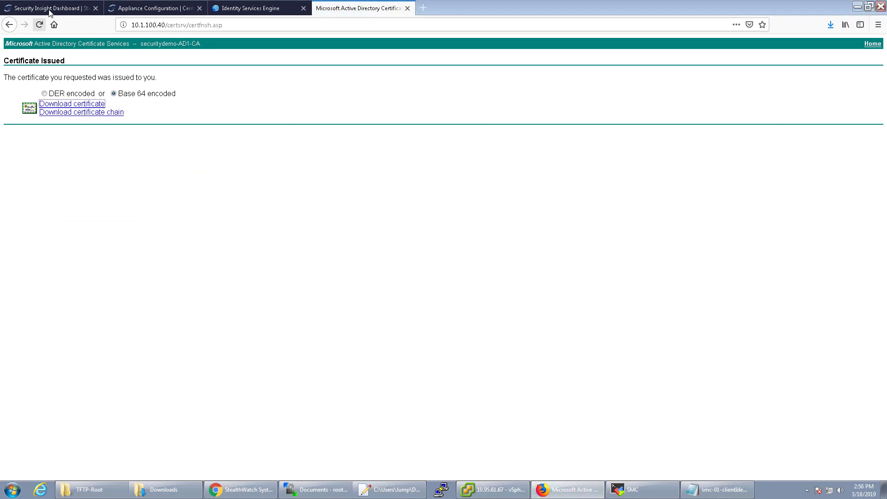
# Step: Name the new client identity CA-pxGrid and select the issued certnew(2).cer certificate
pyautogui.click(154, 8)
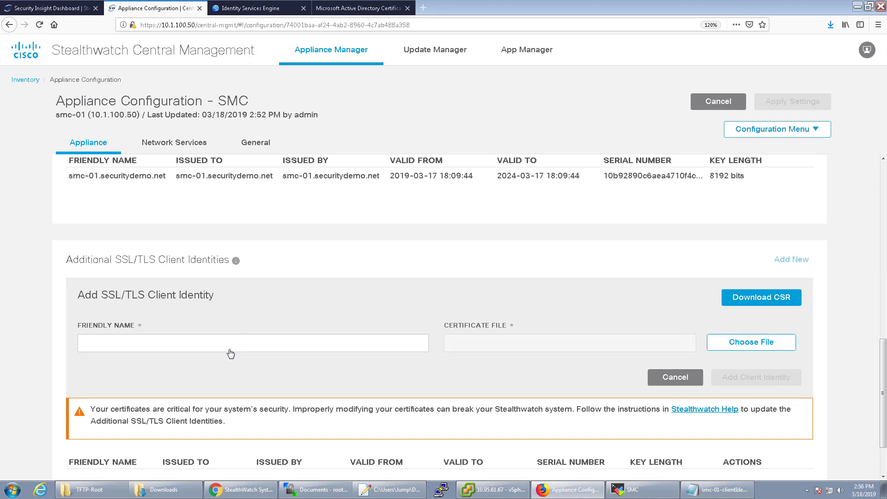
pyautogui.write('CA-p')
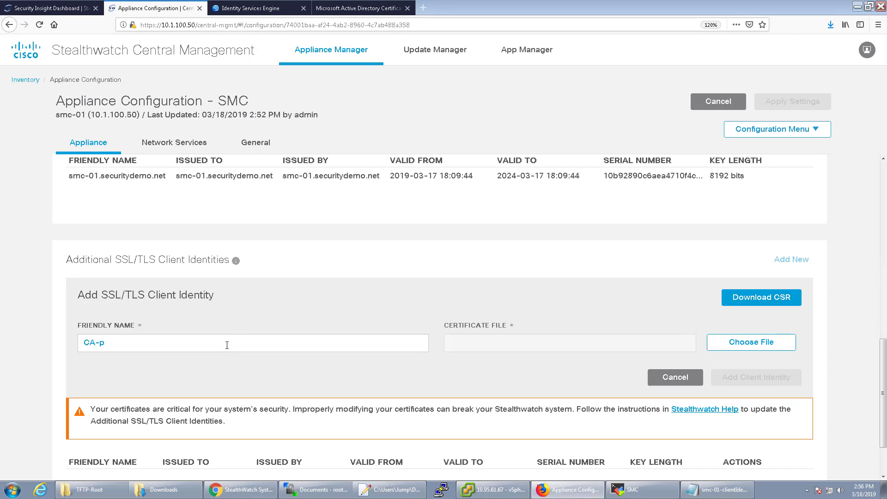
pyautogui.write('xGr')
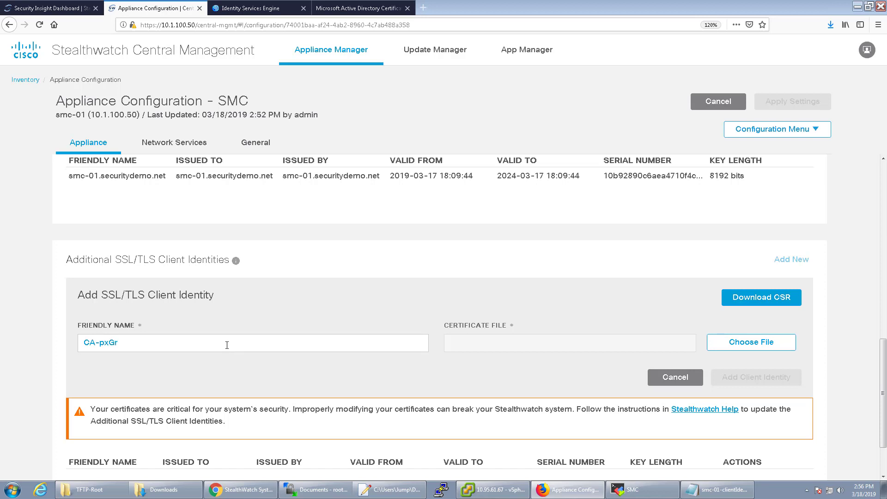
pyautogui.write('id')
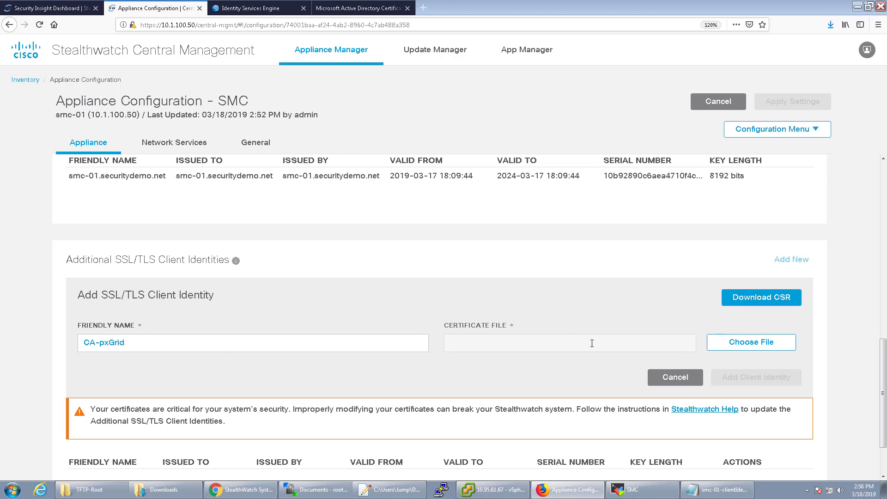
pyautogui.click(750, 342)
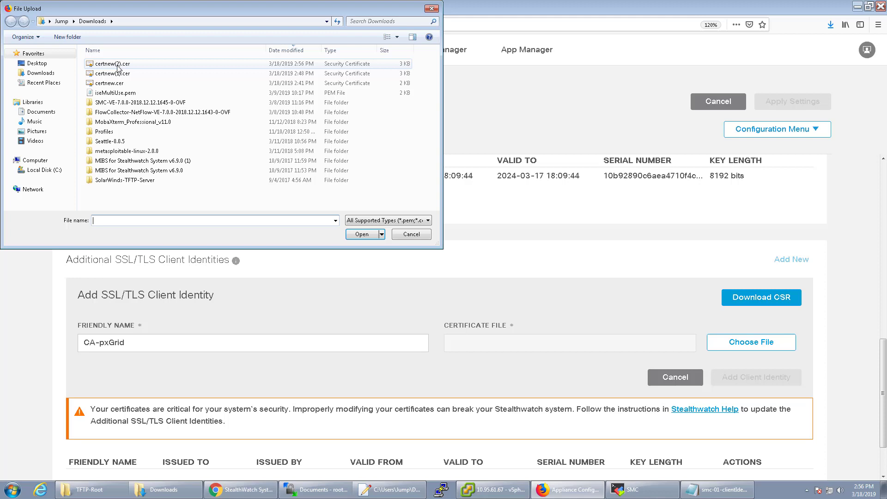
pyautogui.doubleClick(109, 64)
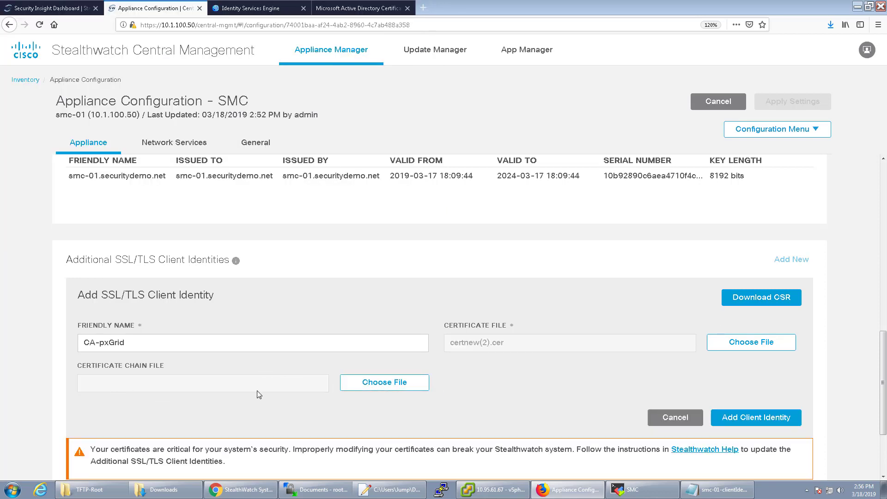
# Step: Select certnew.cer as the certificate chain and add the client identity
pyautogui.click(383, 381)
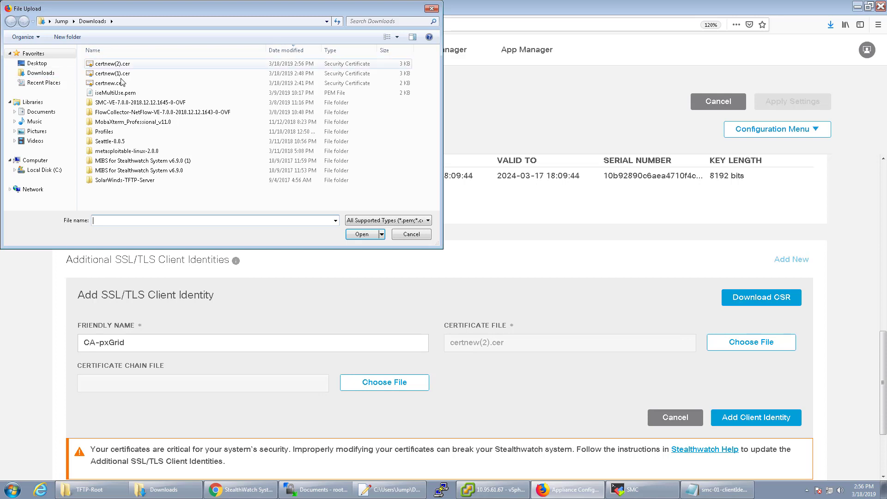
pyautogui.click(362, 234)
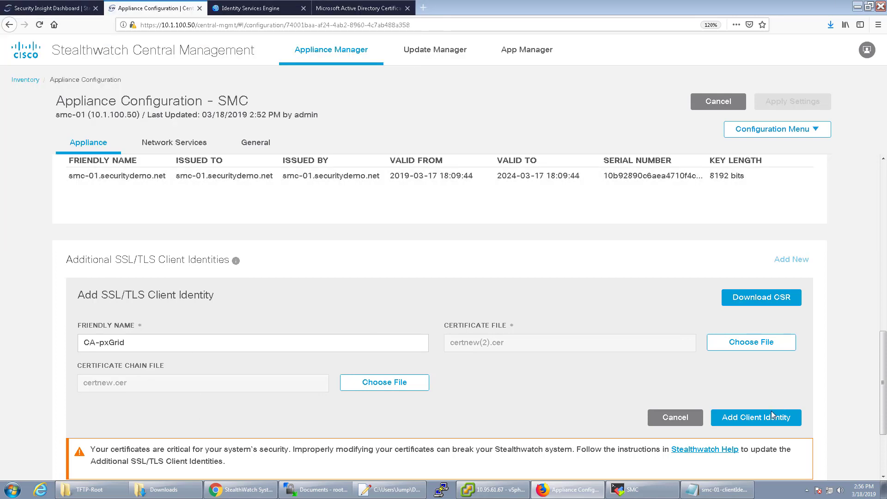
pyautogui.moveTo(756, 418)
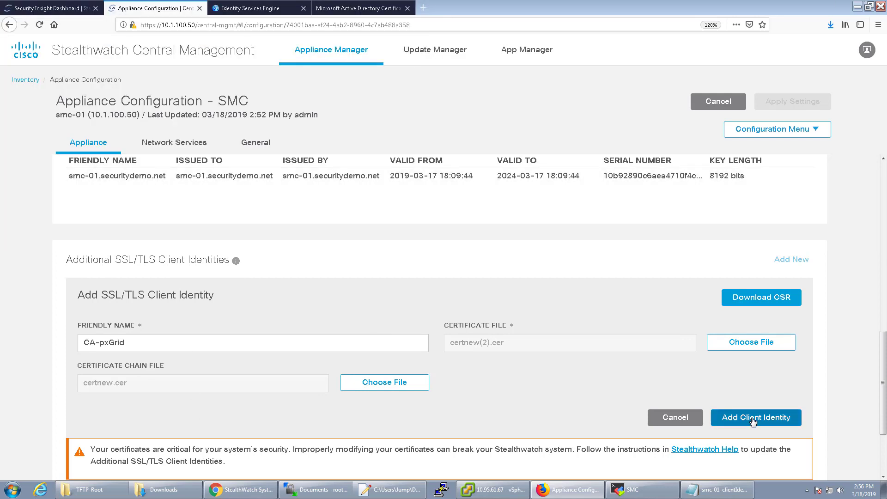
pyautogui.click(755, 418)
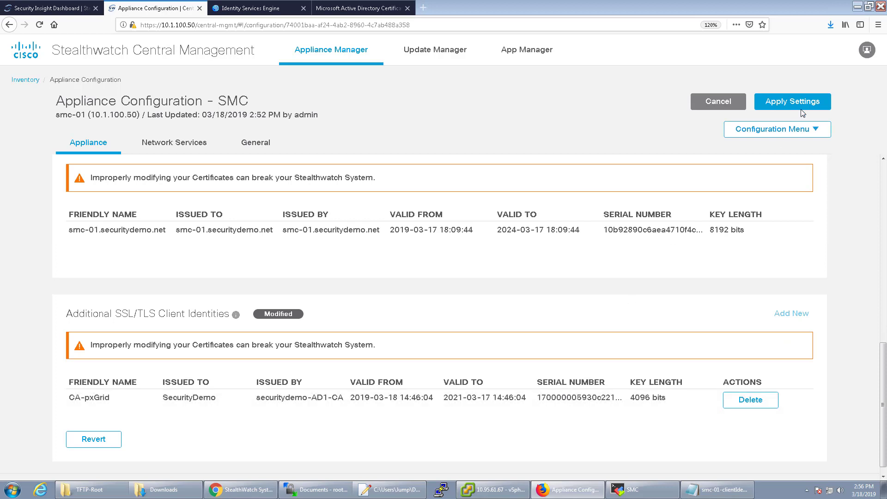
# Step: Apply the CA-pxGrid client identity change to the SMC appliance and confirm
pyautogui.click(792, 102)
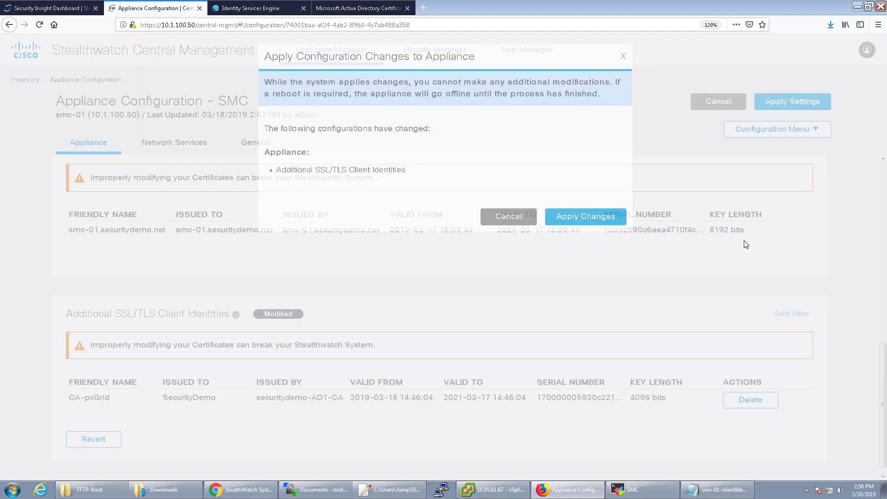
pyautogui.click(585, 216)
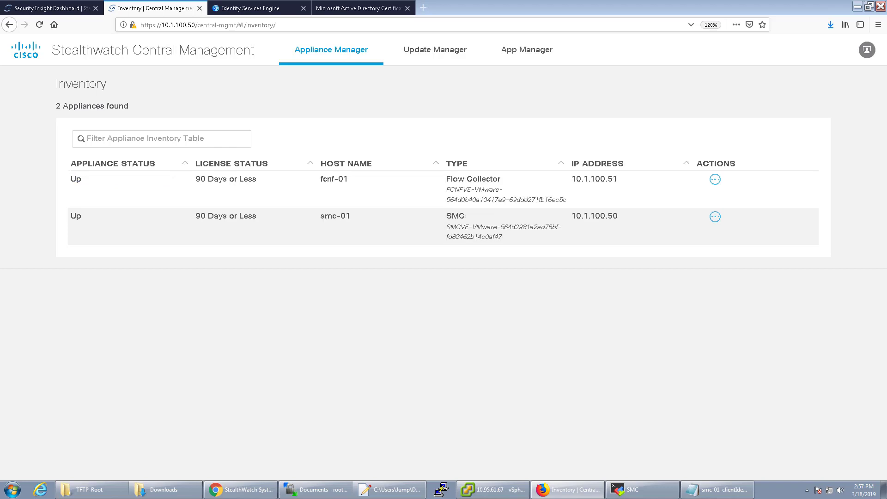
pyautogui.moveTo(269, 185)
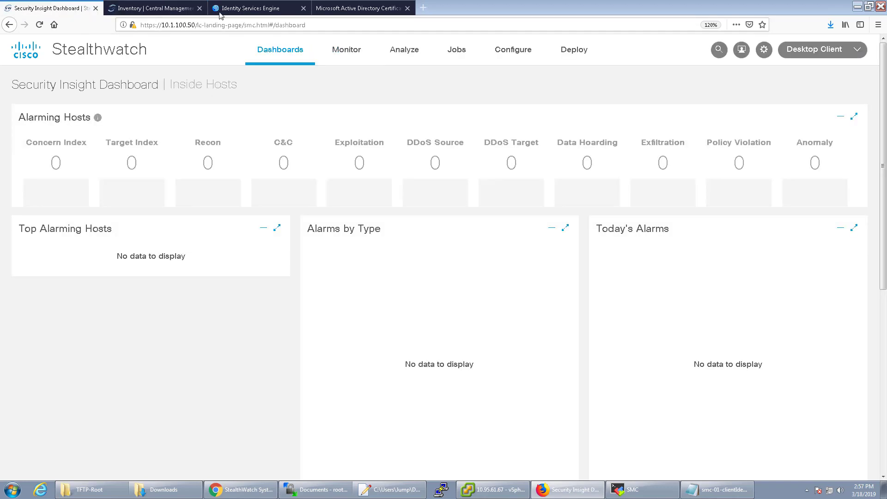
# Step: Switch from the Stealthwatch tab to the Identity Services Engine home dashboard
pyautogui.click(152, 8)
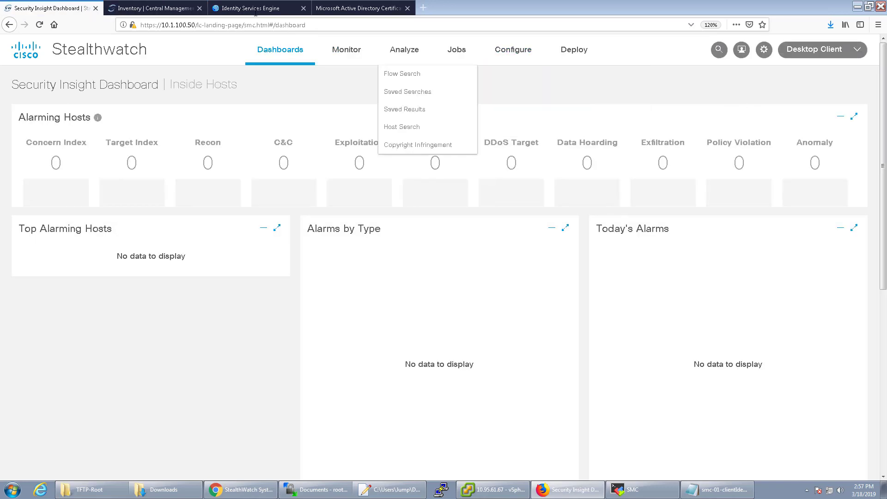
pyautogui.click(255, 8)
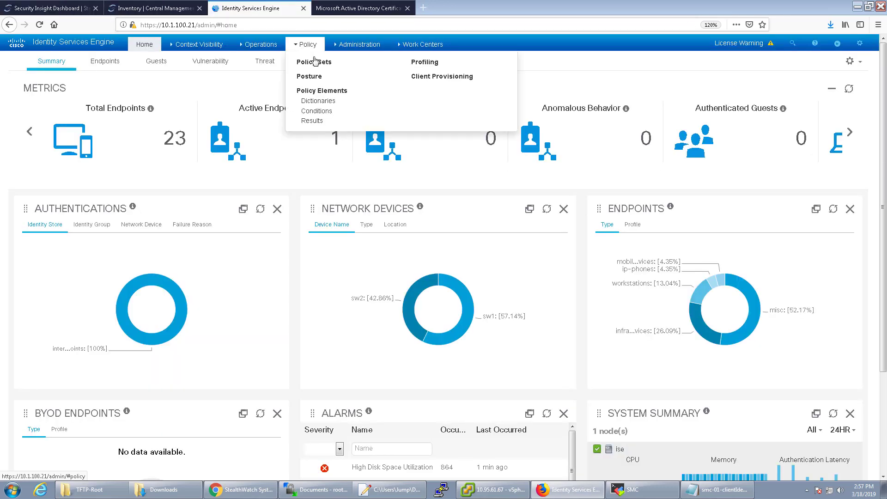
# Step: Navigate to Administration > System > Certificates and view the Trusted Certificates list
pyautogui.click(356, 44)
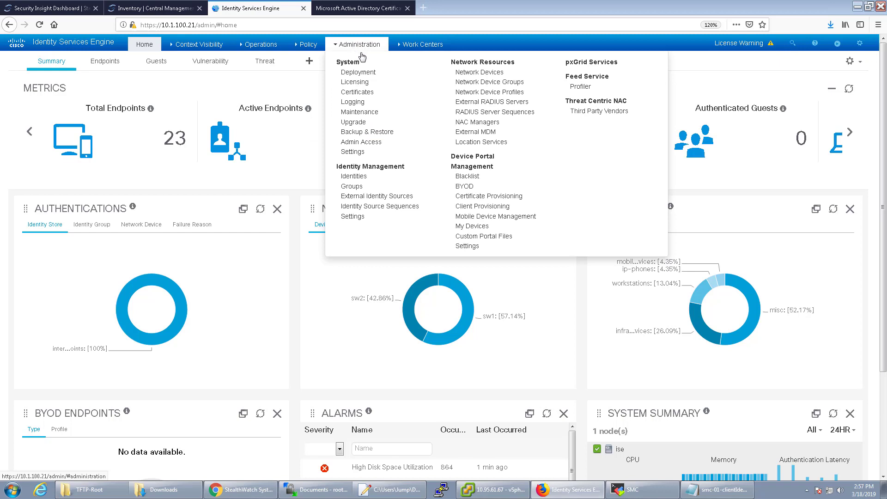
pyautogui.moveTo(358, 72)
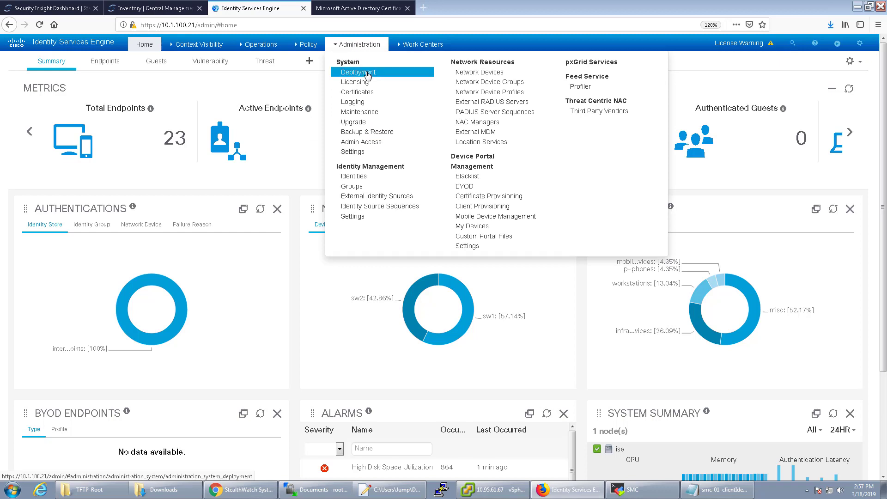
pyautogui.click(356, 92)
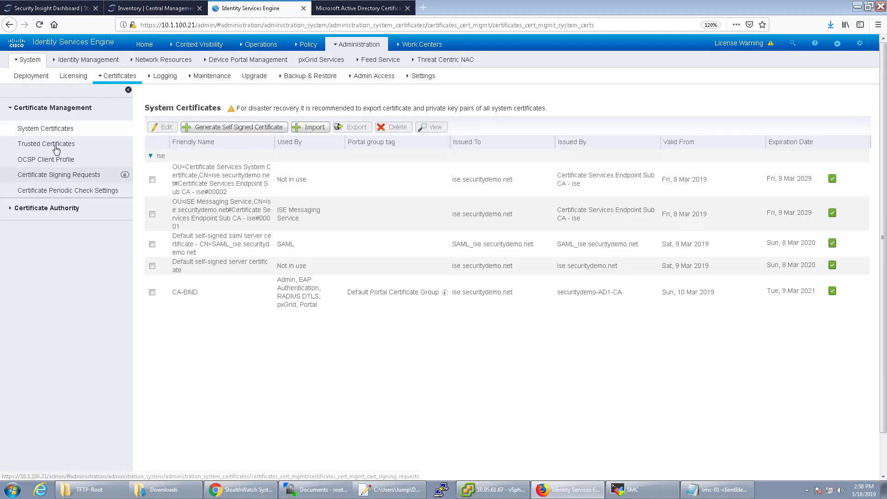
pyautogui.click(46, 144)
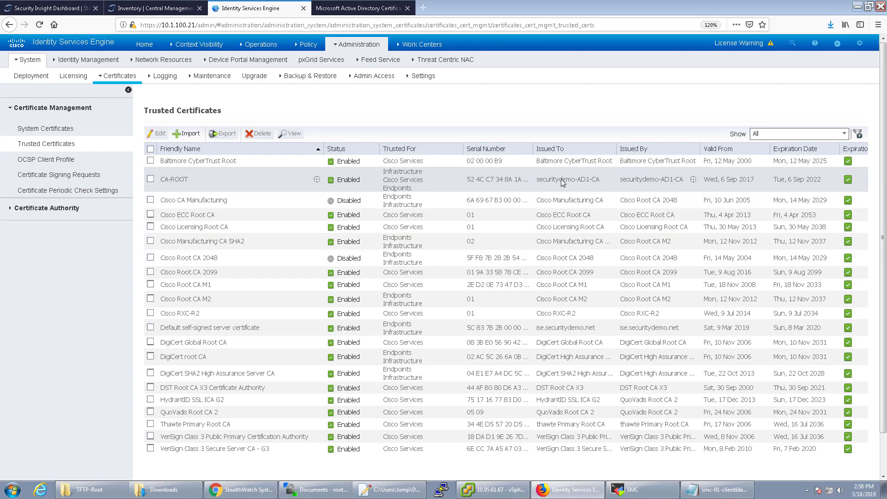
pyautogui.moveTo(563, 181)
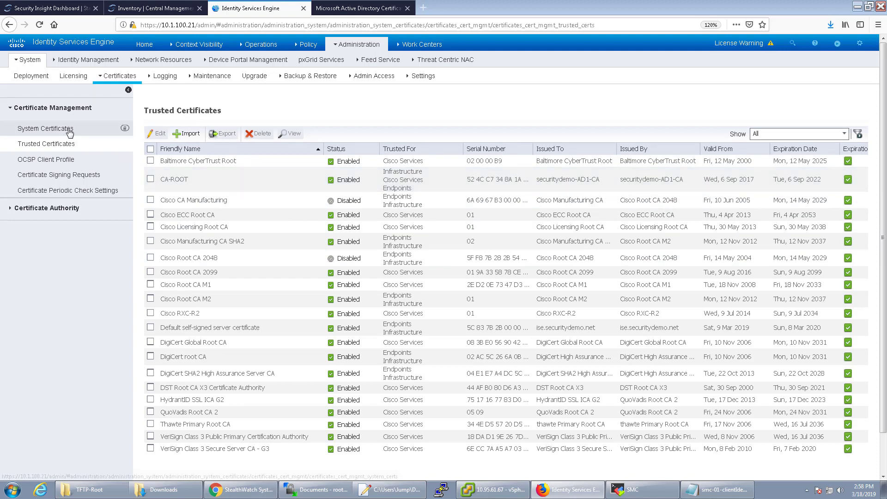
# Step: Return to System Certificates and highlight CA-BIND's roles: Admin, EAP, RADIUS DTLS, pxGrid, Portal
pyautogui.click(44, 129)
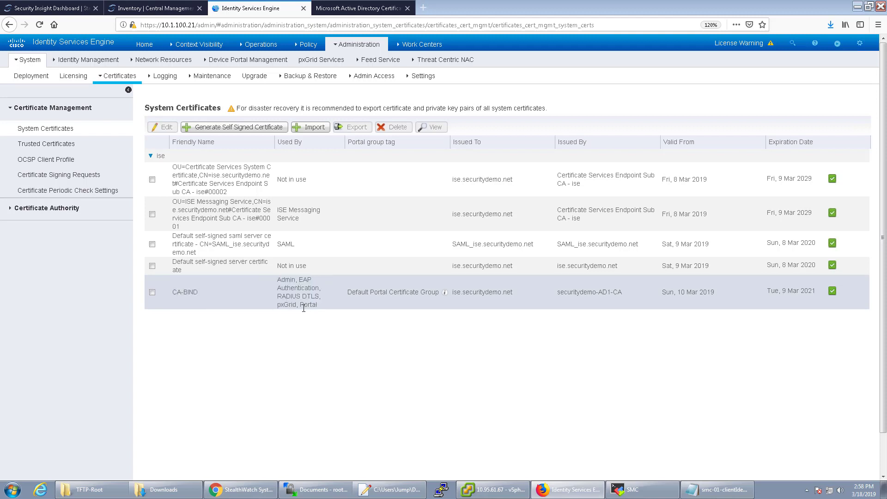
pyautogui.moveTo(276, 279); pyautogui.dragTo(296, 304)
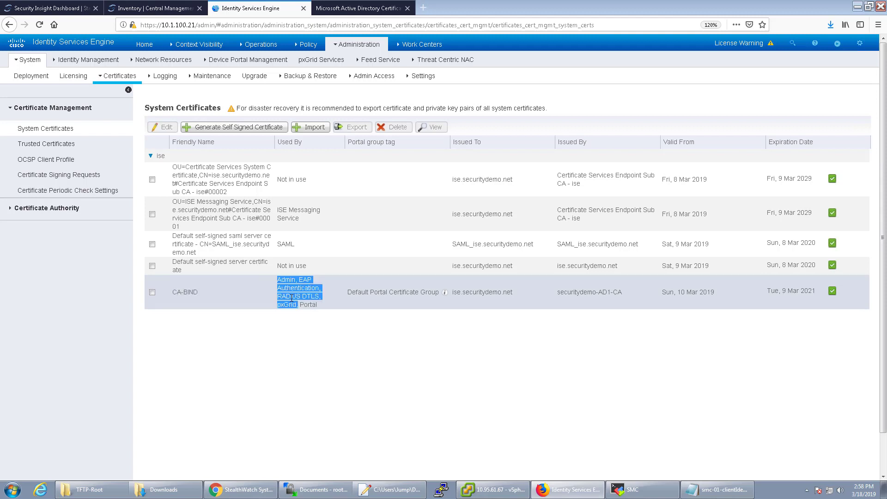
pyautogui.click(89, 59)
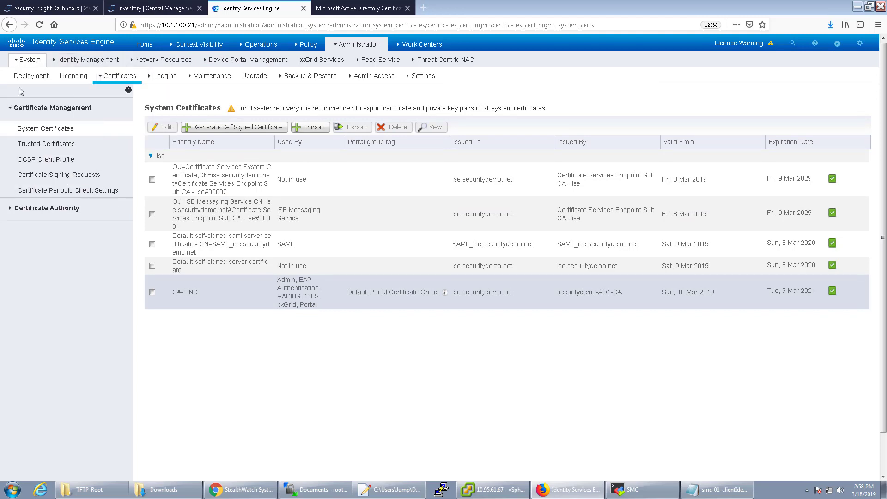
# Step: View the ise node's deployment General Settings, confirming pxGrid and passive identity are enabled
pyautogui.click(30, 76)
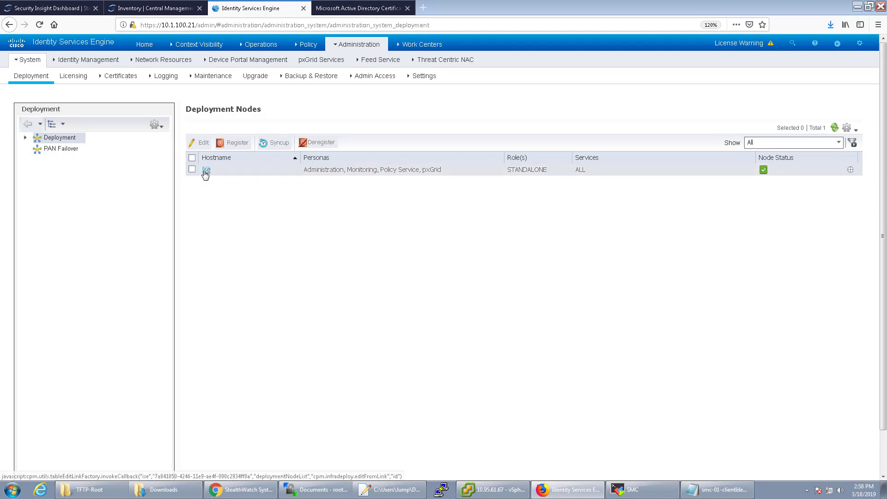
pyautogui.click(206, 170)
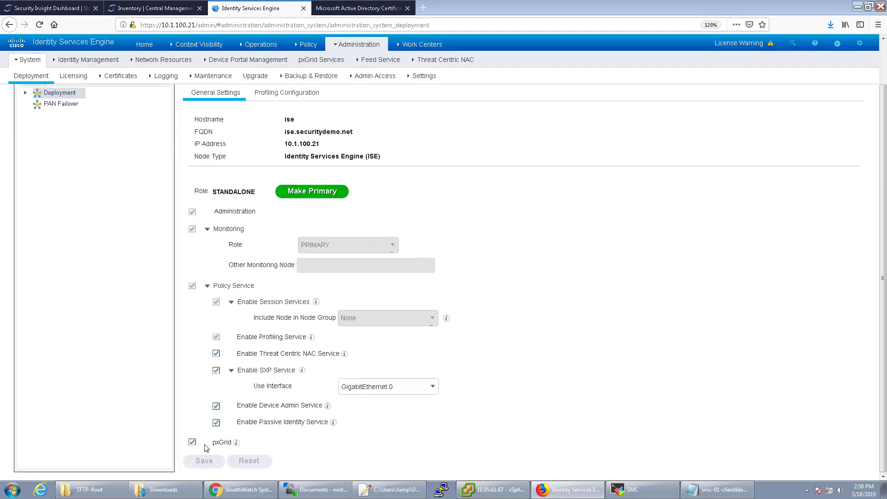
pyautogui.click(357, 44)
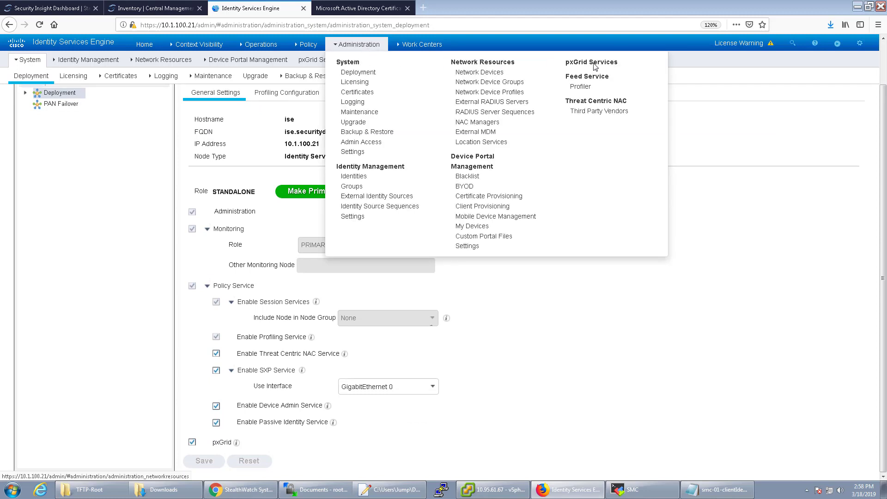
# Step: In pxGrid Services Settings, highlight the auto-approve certificate-based accounts option, then return to Stealthwatch
pyautogui.click(590, 62)
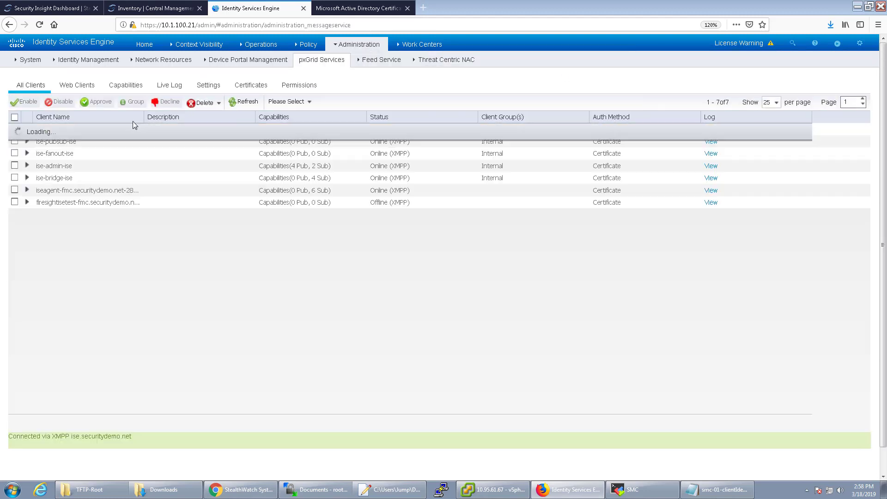
pyautogui.click(208, 85)
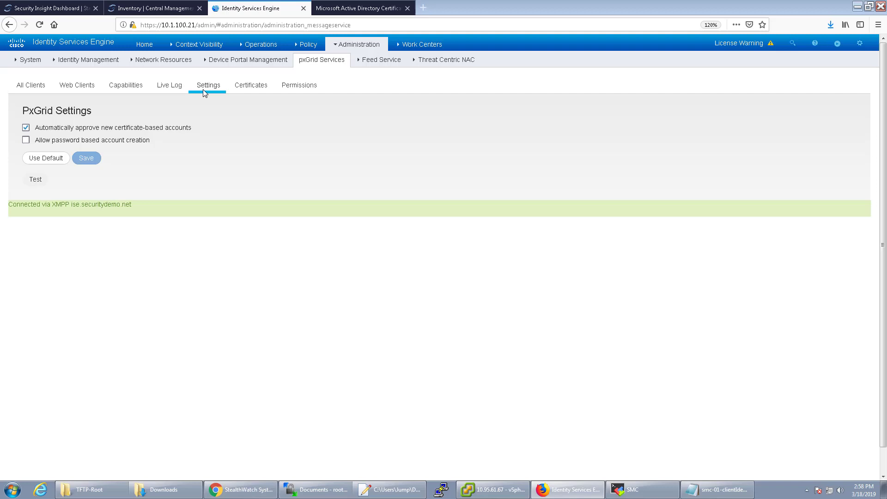
pyautogui.moveTo(48, 128); pyautogui.dragTo(181, 127)
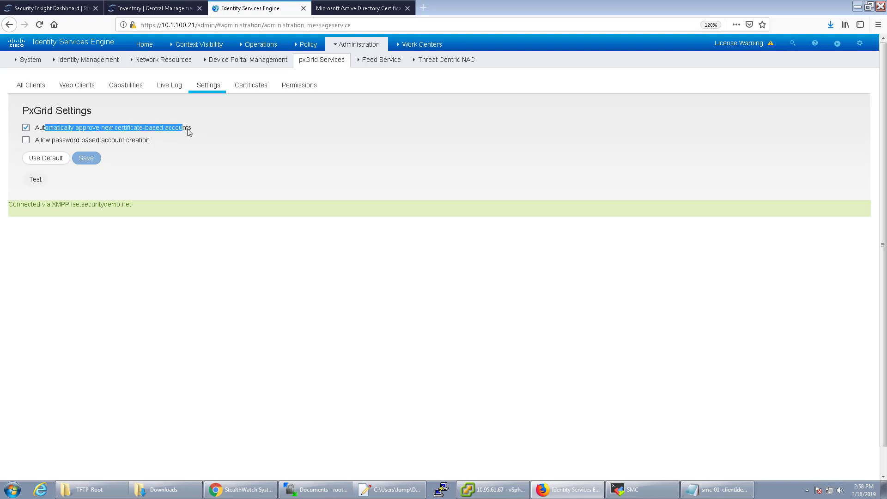
pyautogui.click(31, 85)
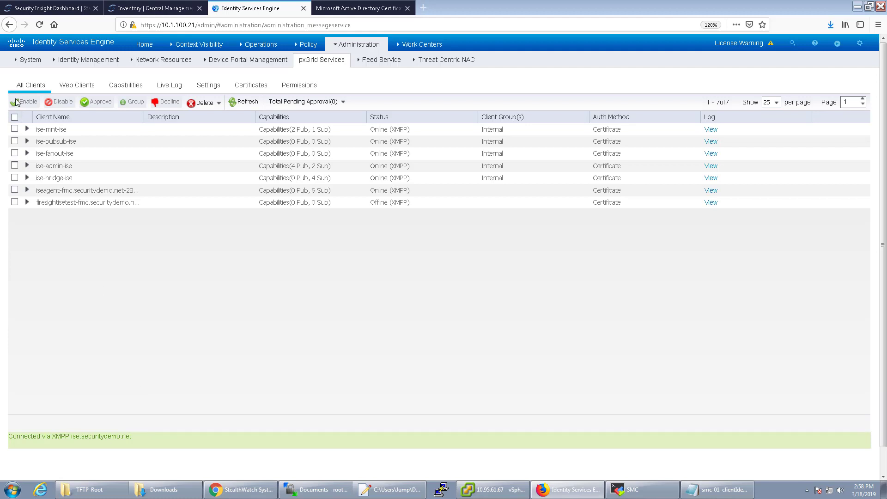
pyautogui.click(48, 8)
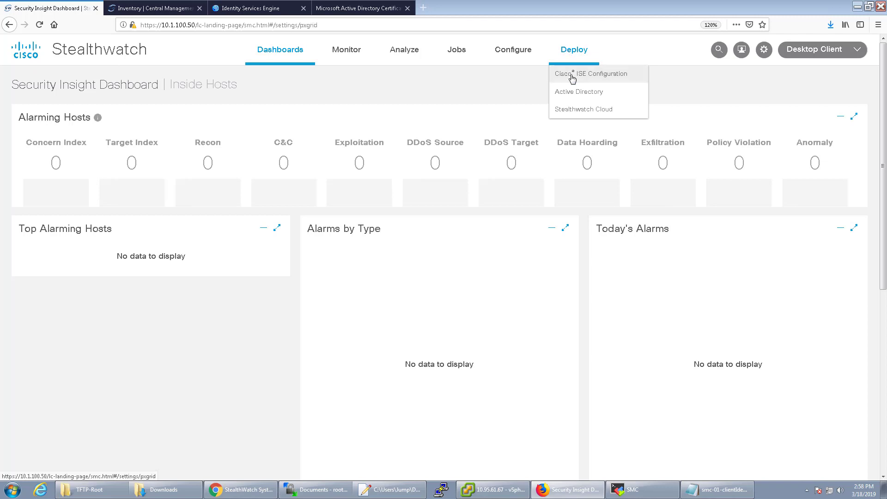
# Step: Start a new Cisco ISE configuration named ISE using the CA-pxGrid certificate
pyautogui.click(589, 74)
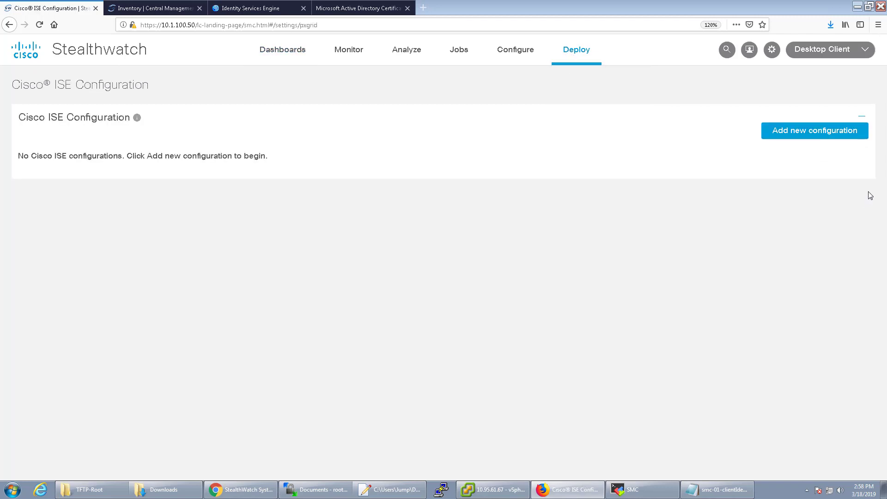
pyautogui.click(813, 131)
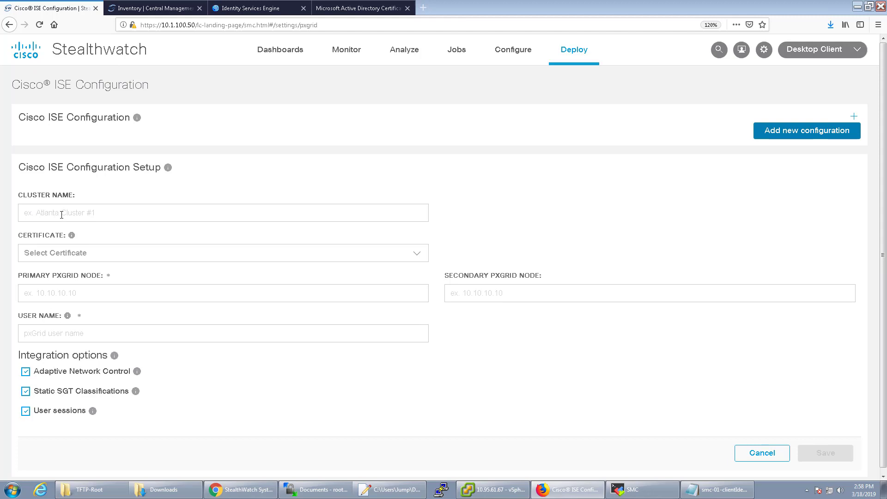
pyautogui.write('ISE')
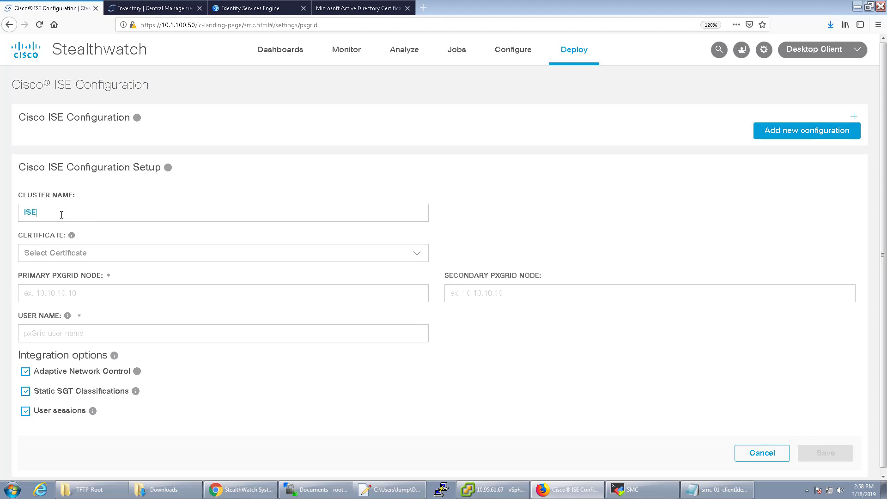
pyautogui.click(222, 252)
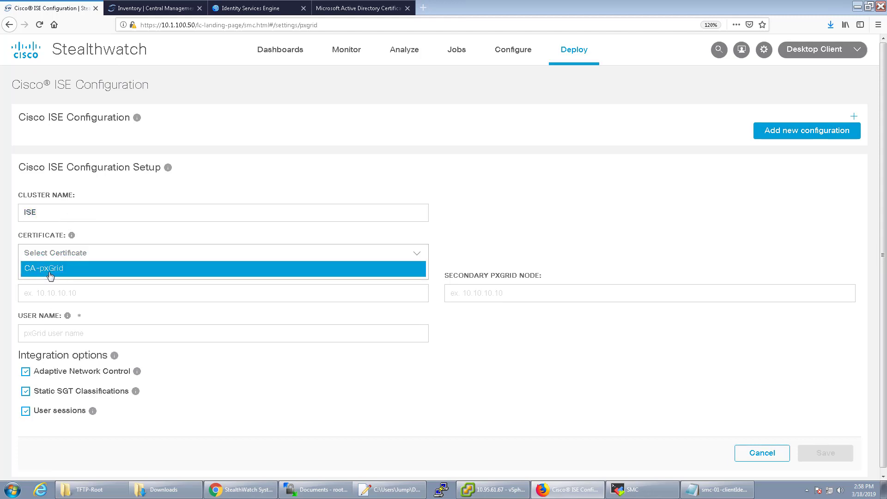
pyautogui.click(43, 267)
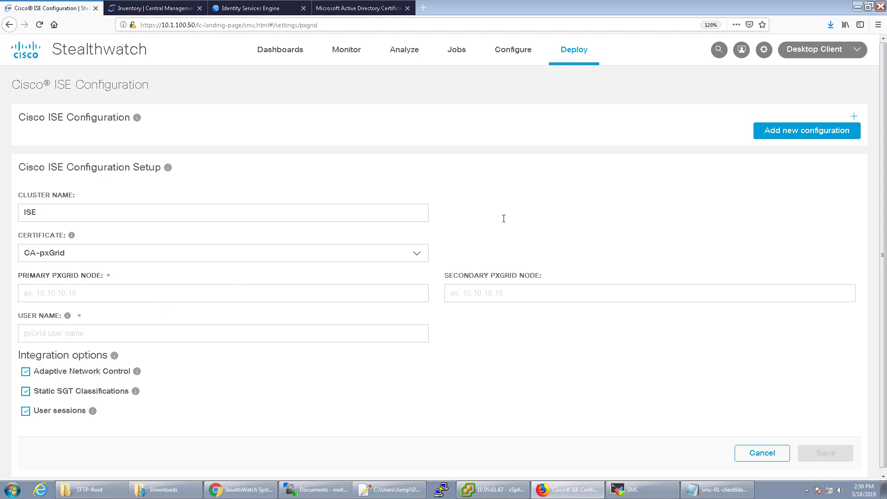
# Step: Enter primary node 10.1.100.21 and user name SMC, then save the configuration
pyautogui.write('10.1.100.21')
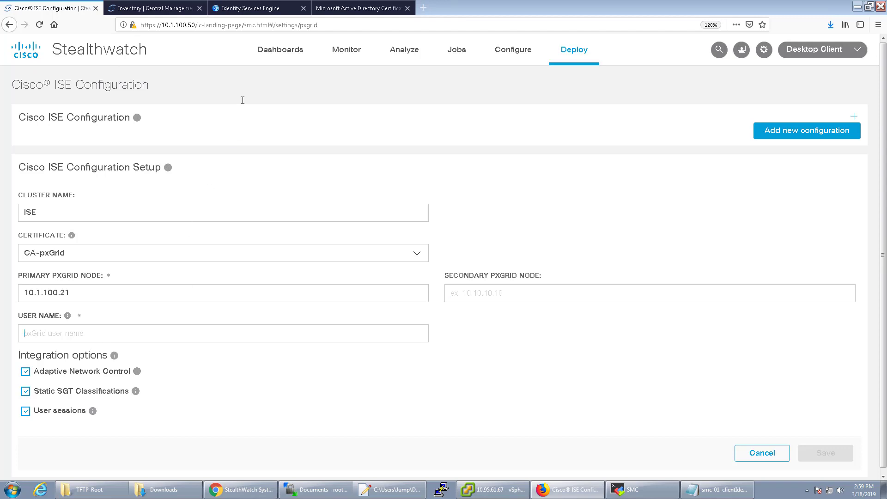
pyautogui.click(255, 8)
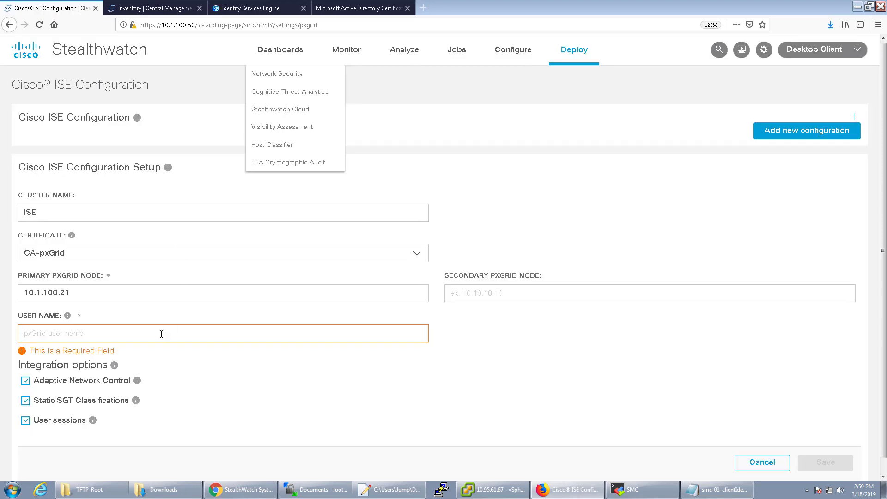
pyautogui.write('SMC')
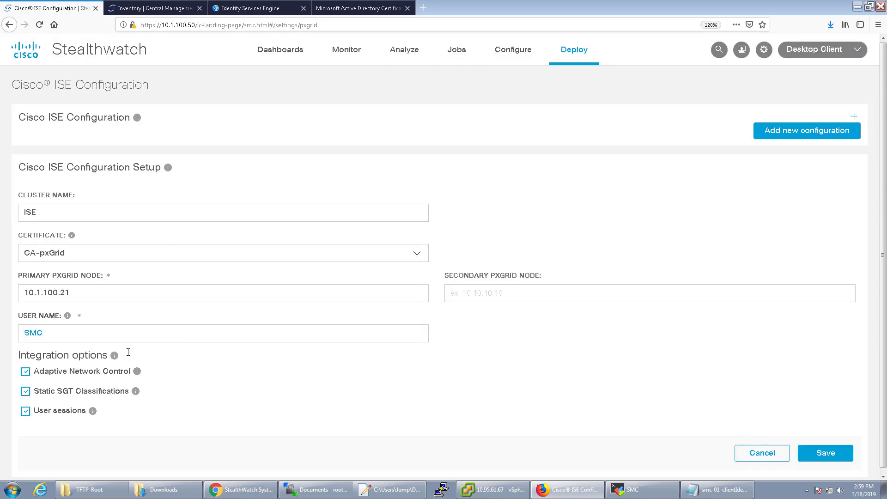
pyautogui.moveTo(114, 354)
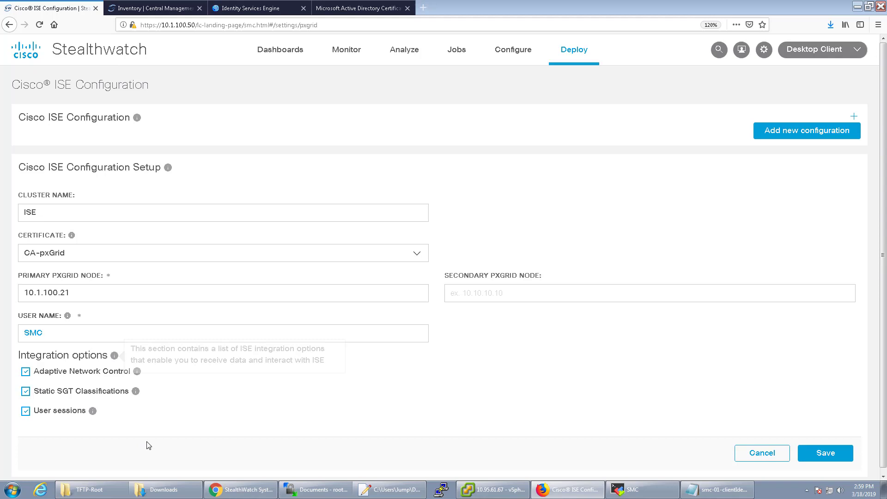
pyautogui.moveTo(144, 466)
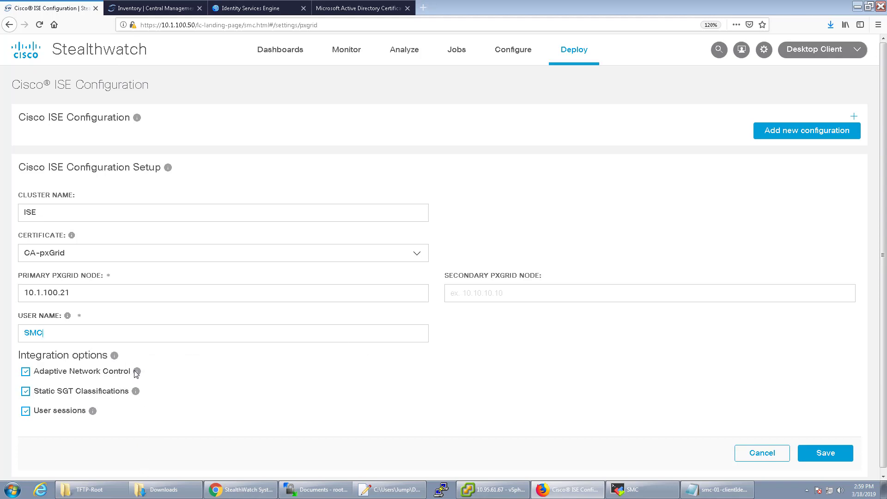
pyautogui.moveTo(135, 372)
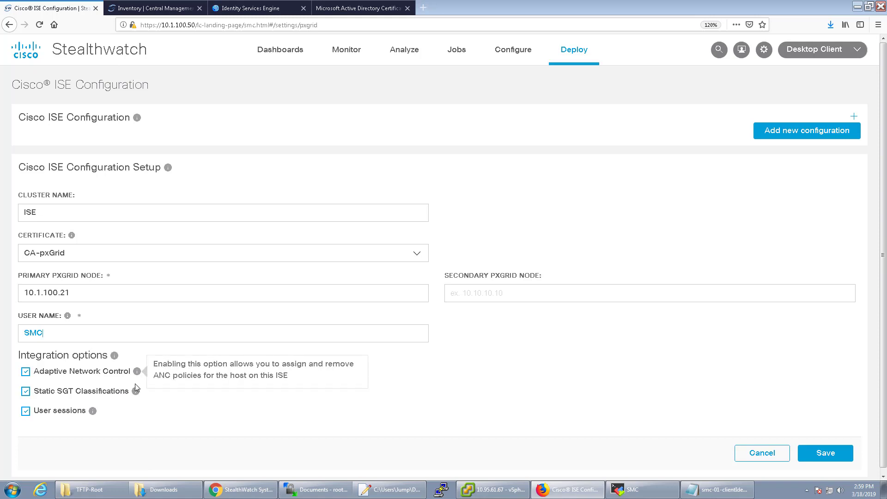
pyautogui.moveTo(136, 391)
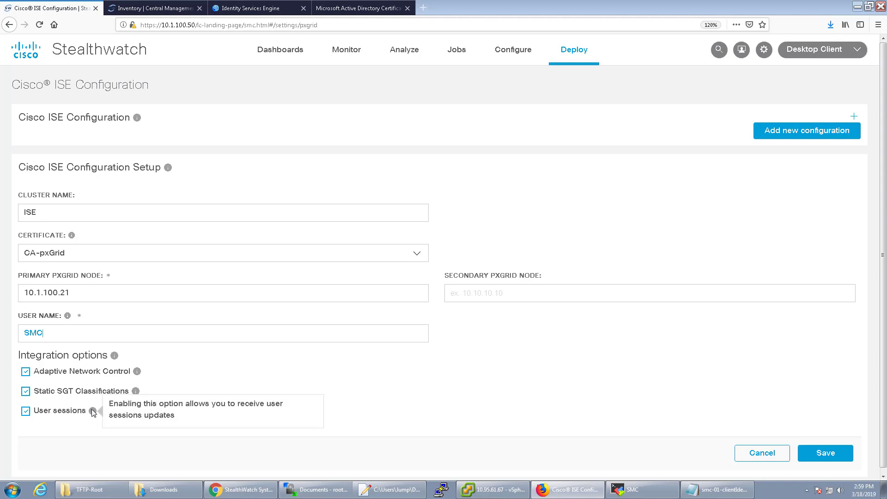
pyautogui.click(824, 453)
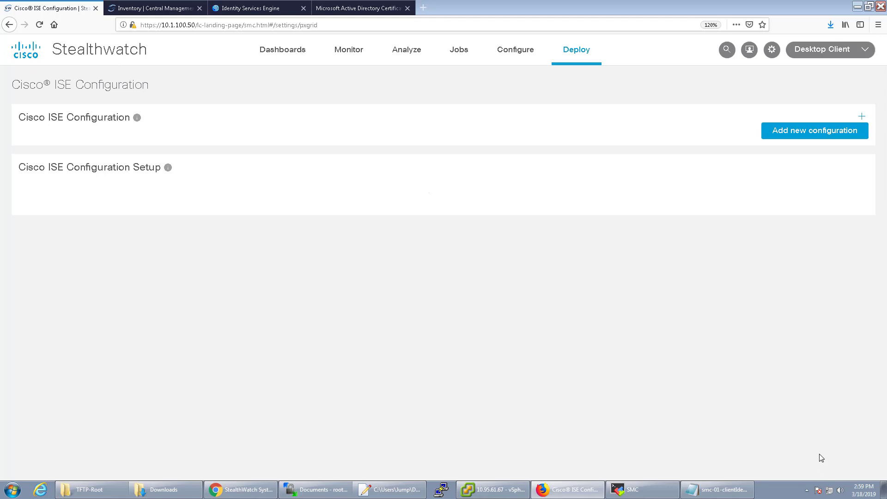
# Step: Acknowledge the Success dialog so the ISE cluster with node 10.1.100.21 is listed
pyautogui.click(860, 116)
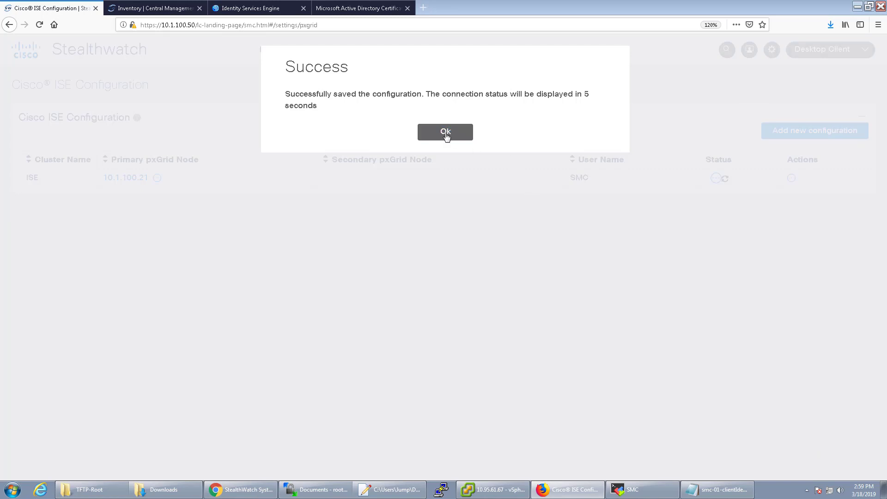
pyautogui.click(445, 132)
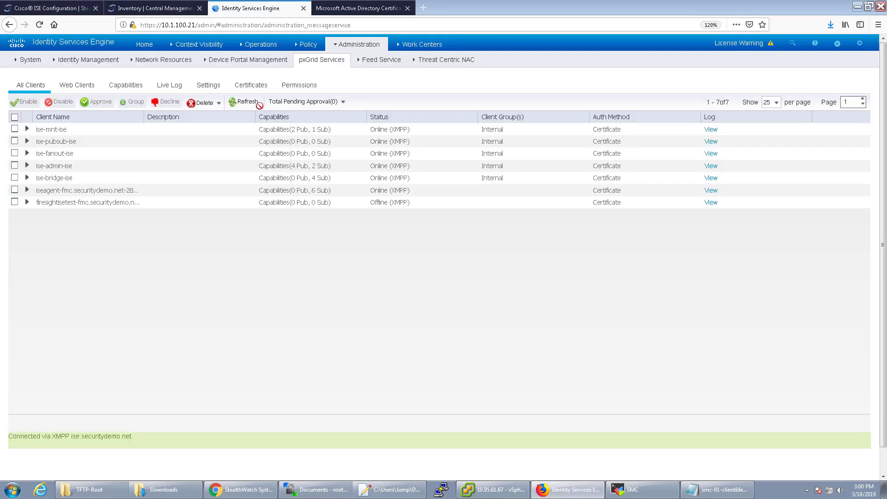
# Step: Check the smc pxGrid client shows online in ISE, then return to Stealthwatch's ISE configuration
pyautogui.click(244, 101)
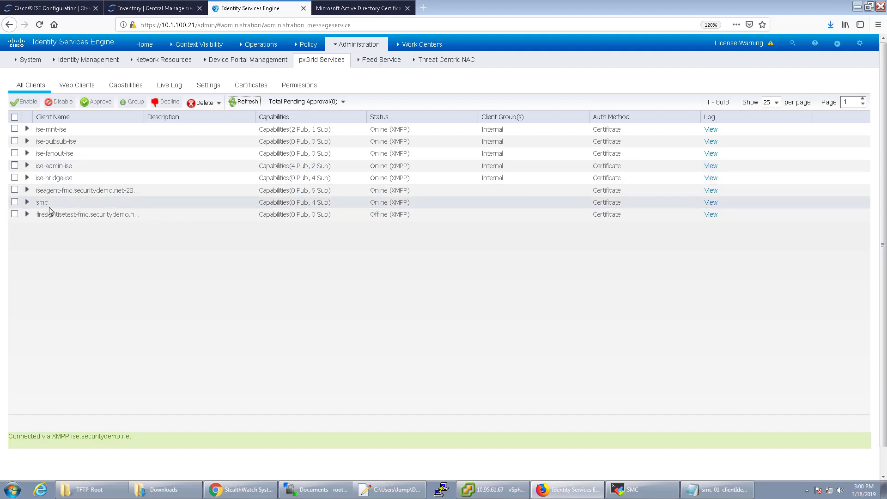
pyautogui.click(247, 59)
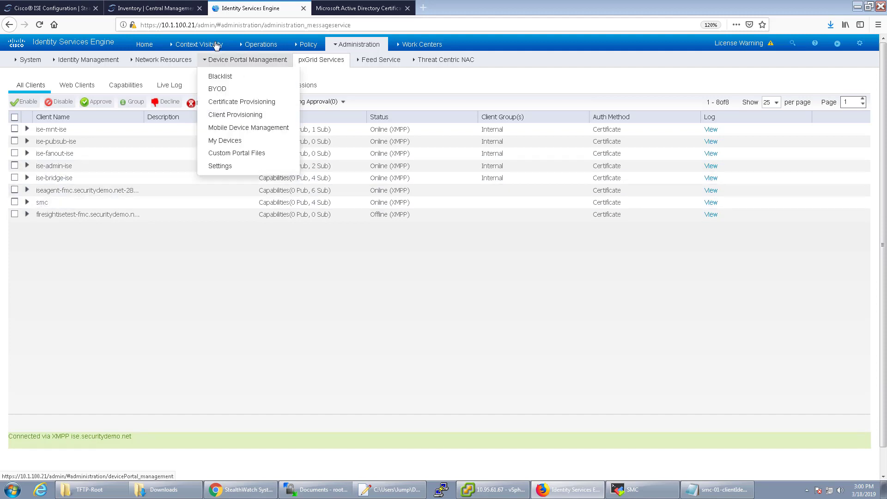
pyautogui.click(152, 8)
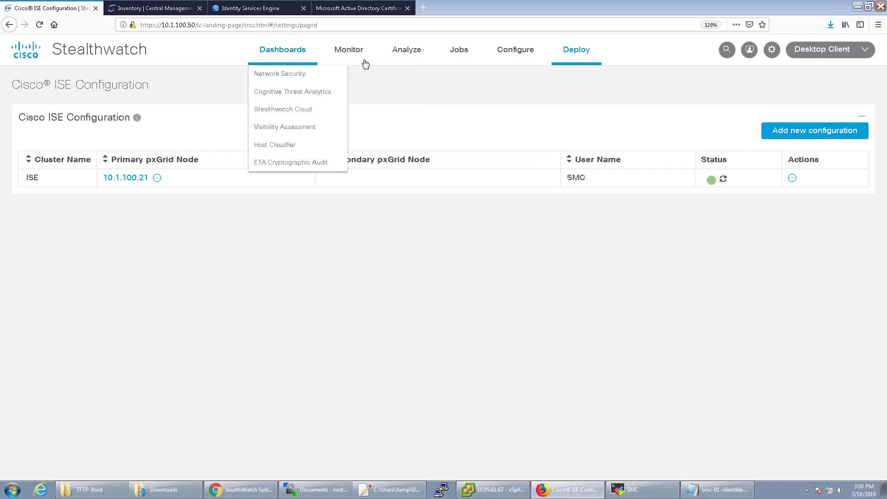
# Step: View Monitor > Users in Stealthwatch (0 users found), then bring up the vSphere Client inventory
pyautogui.click(348, 49)
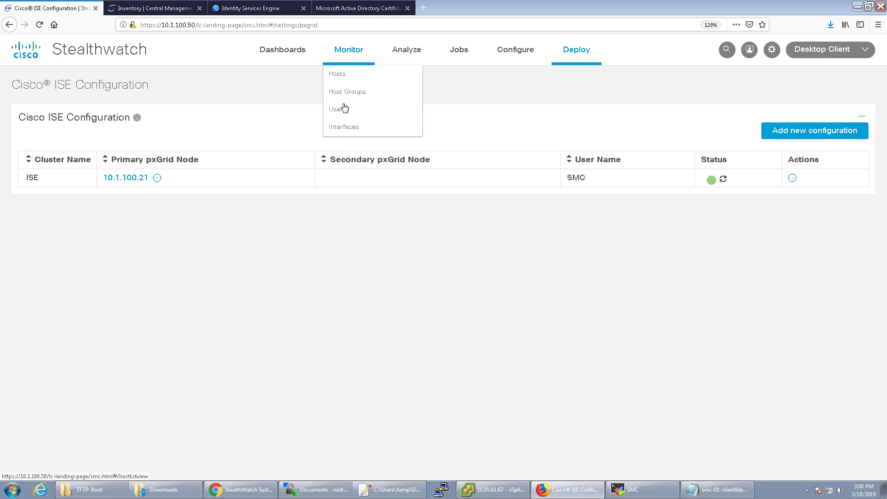
pyautogui.click(336, 109)
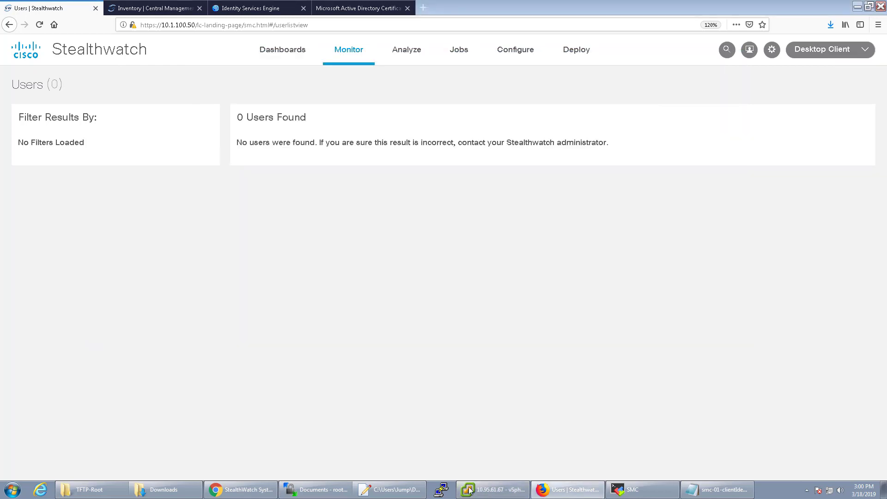
pyautogui.click(490, 489)
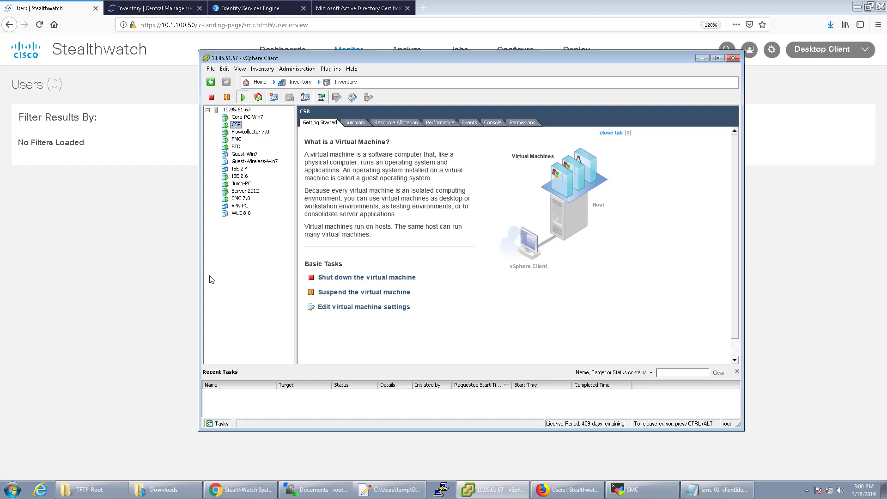
# Step: Open the Corp-PC-Win7 console, search Start for proxy and review the LAN settings
pyautogui.click(246, 118)
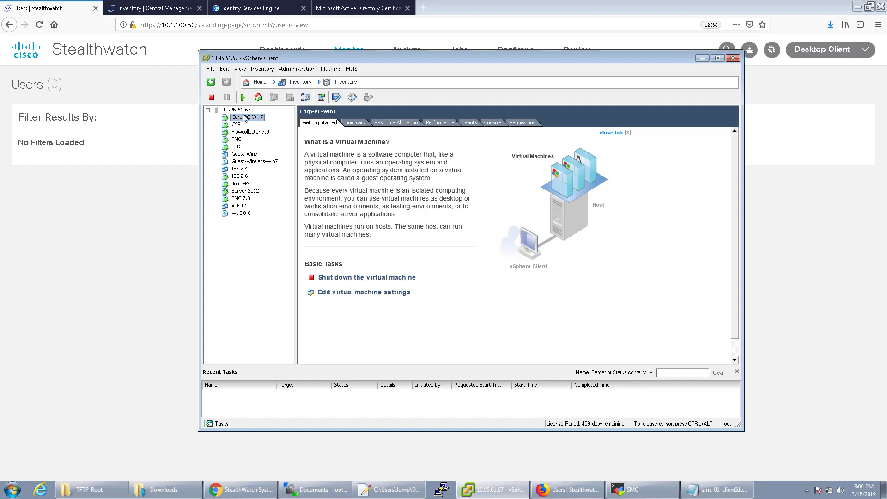
pyautogui.doubleClick(247, 116)
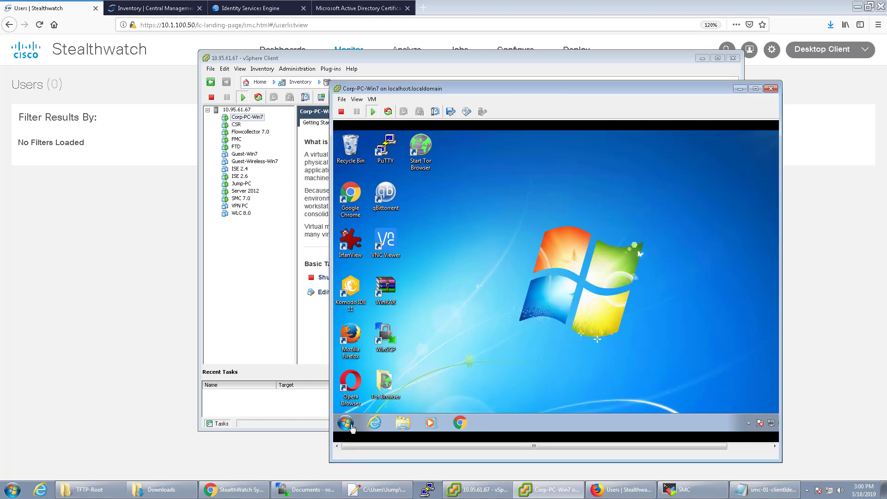
pyautogui.click(344, 423)
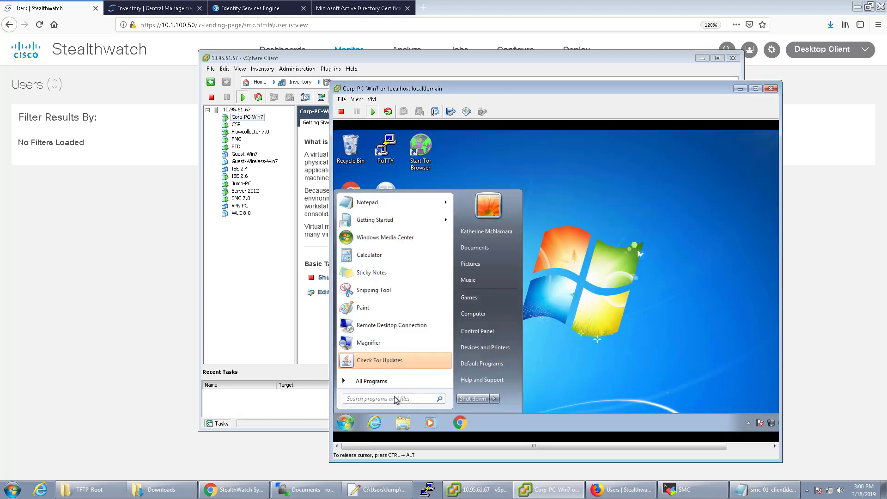
pyautogui.write('proxyu')
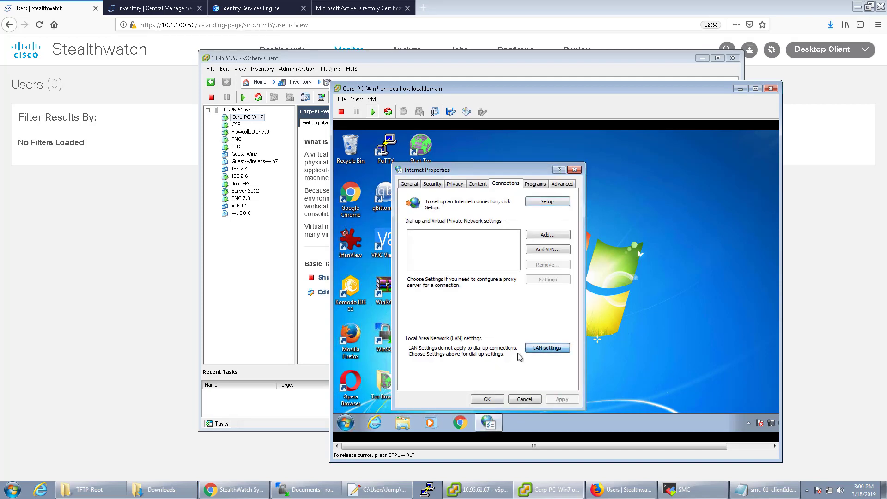
pyautogui.click(546, 347)
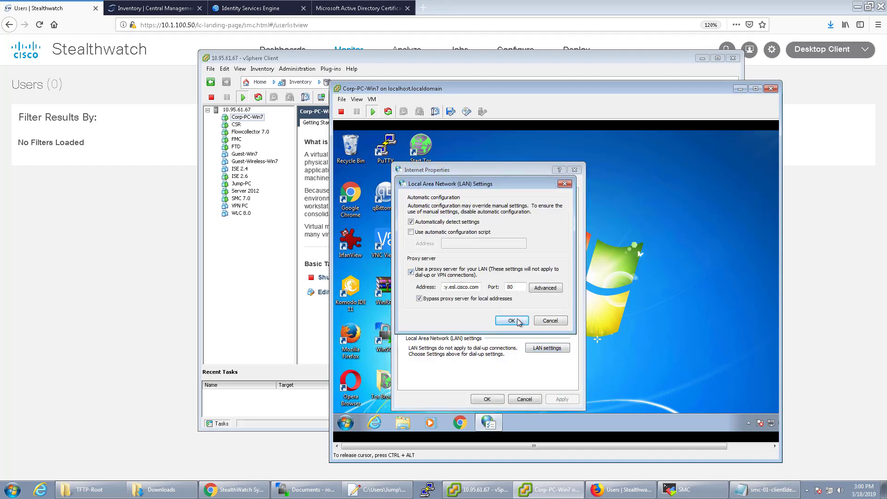
pyautogui.click(509, 321)
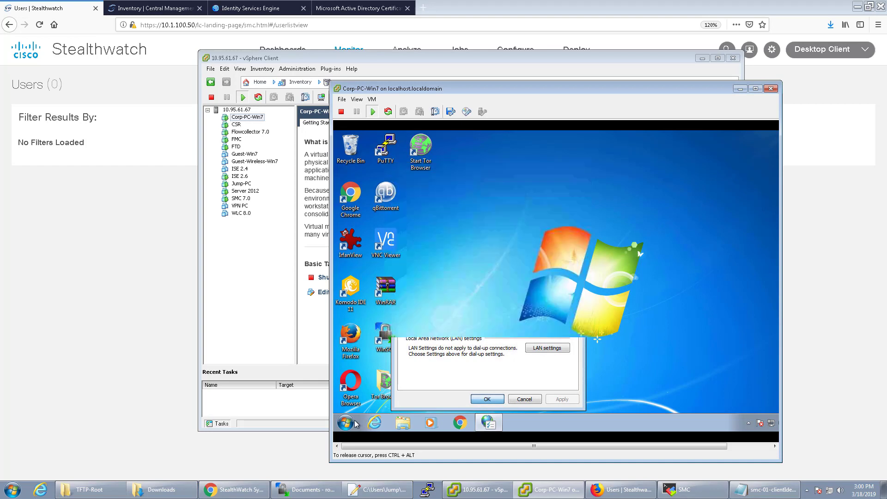
# Step: Log off the Windows session on Corp-PC-Win7 via Start > Shut down options
pyautogui.click(344, 422)
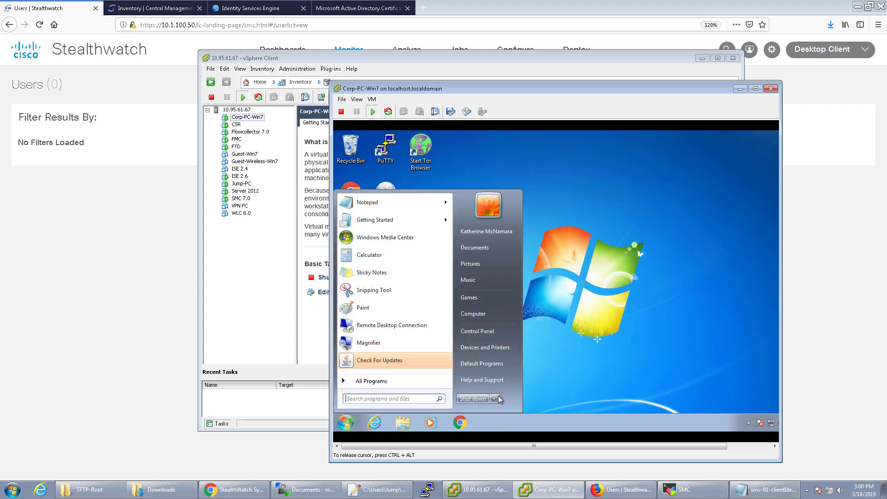
pyautogui.click(496, 399)
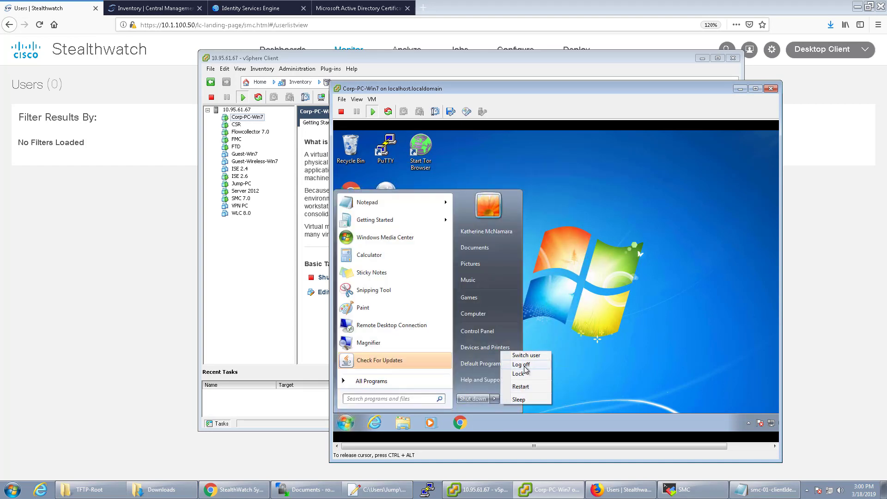
pyautogui.click(520, 364)
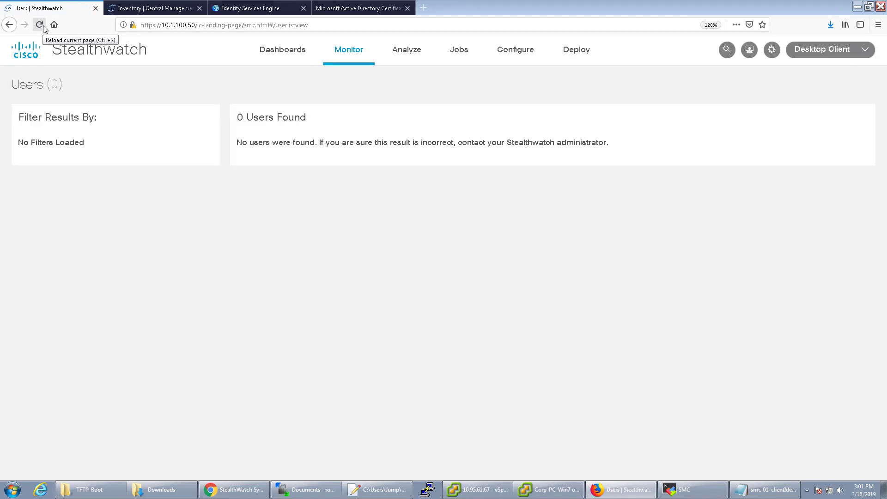
# Step: Reload the Stealthwatch Users list, still empty, and bring up the Corp-PC-Win7 console at its login screen
pyautogui.click(39, 24)
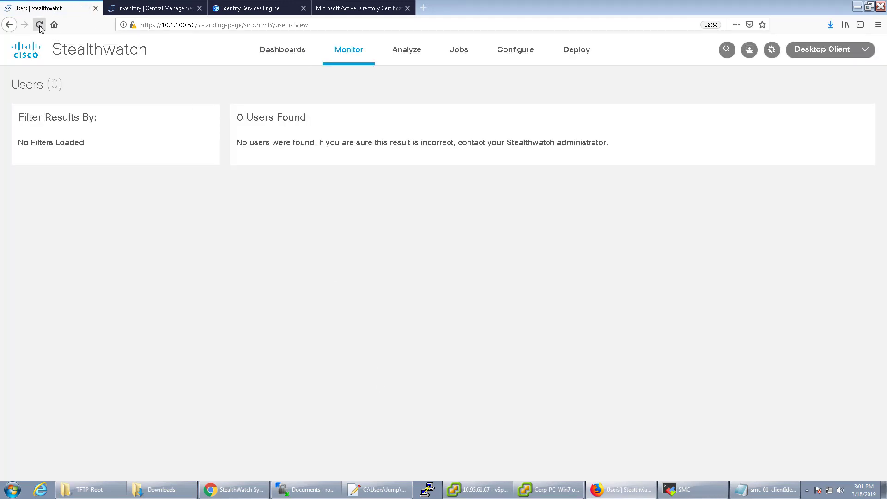
pyautogui.click(39, 24)
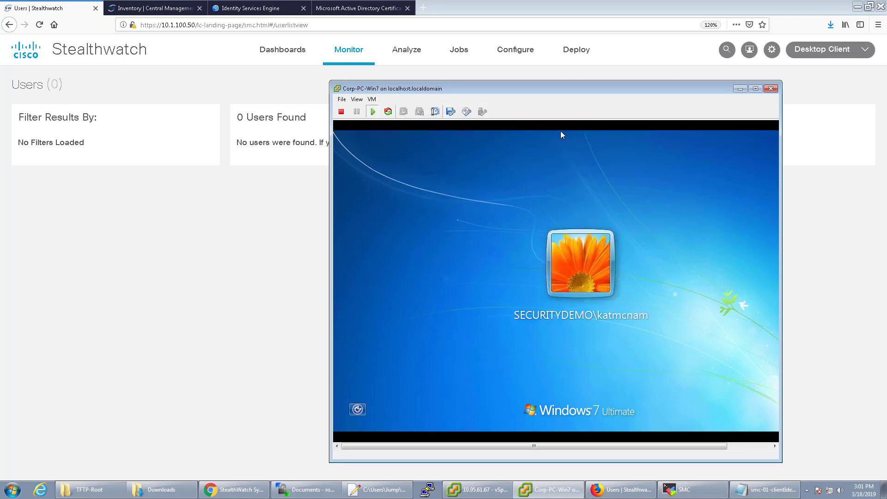
# Step: Enter the domain user's password at the Corp-PC-Win7 console login and submit it
pyautogui.click(579, 264)
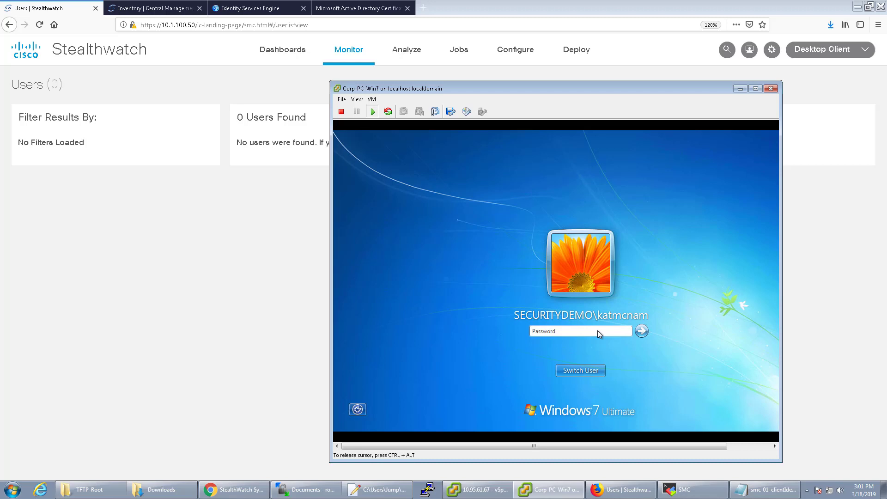
pyautogui.write('password')
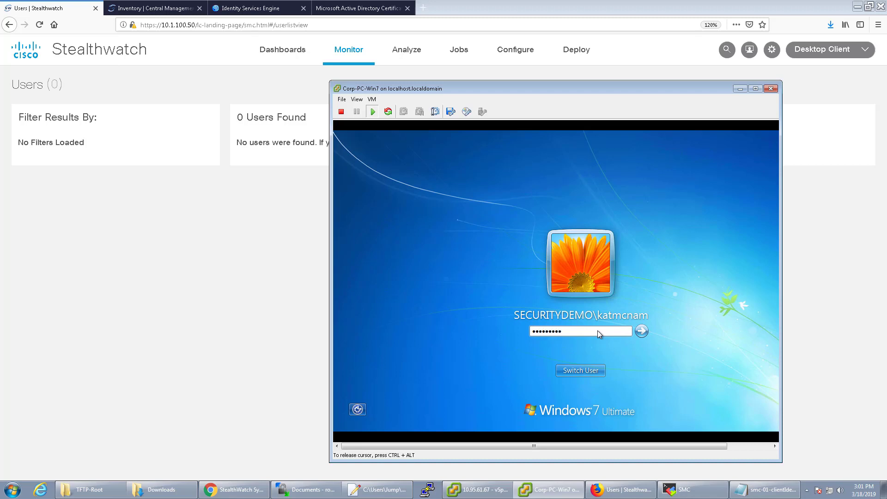
pyautogui.click(641, 332)
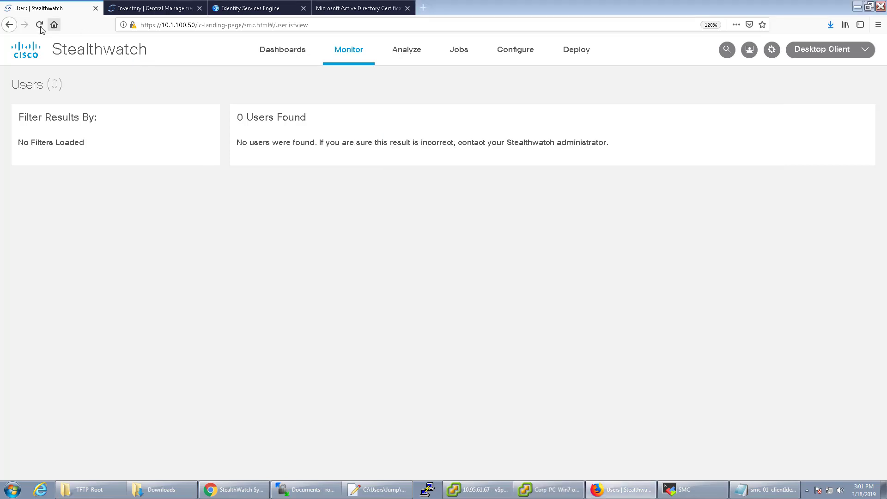
# Step: Browse to abcnews in Chrome on Corp-PC-Win7, then head to Stealthwatch's Inside Hosts list
pyautogui.click(39, 24)
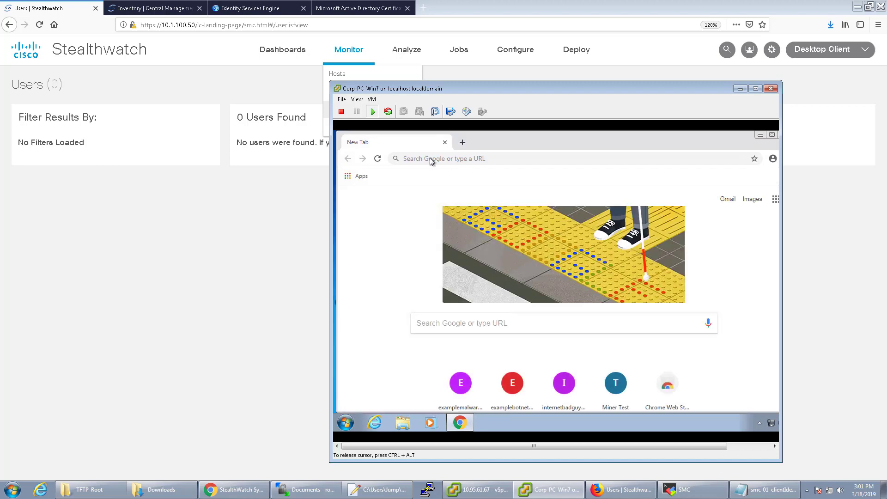
pyautogui.write('a')
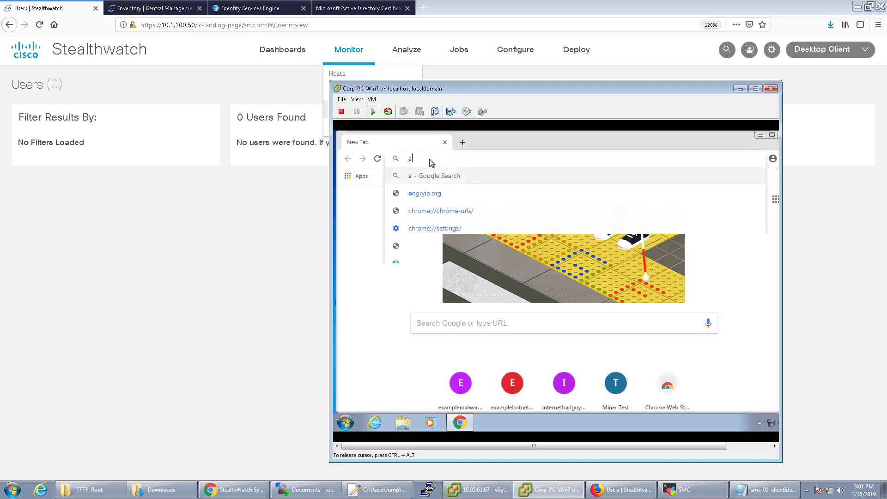
pyautogui.write('bcnews.go.com')
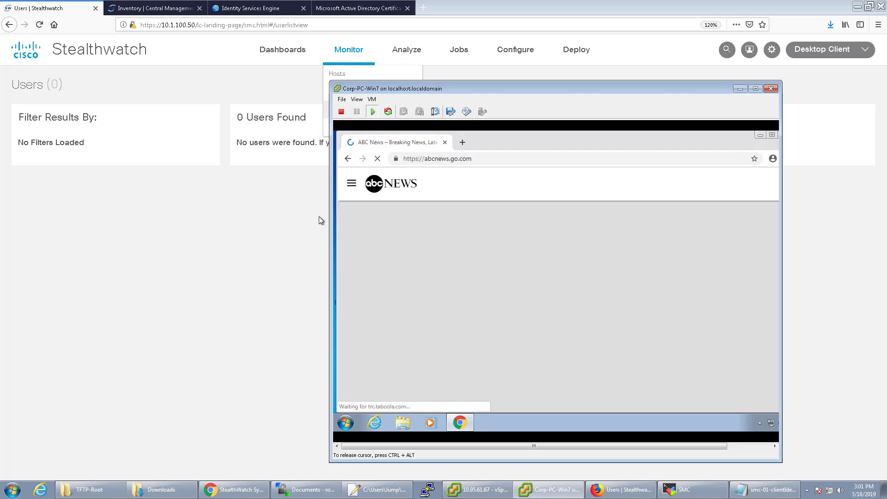
pyautogui.click(282, 49)
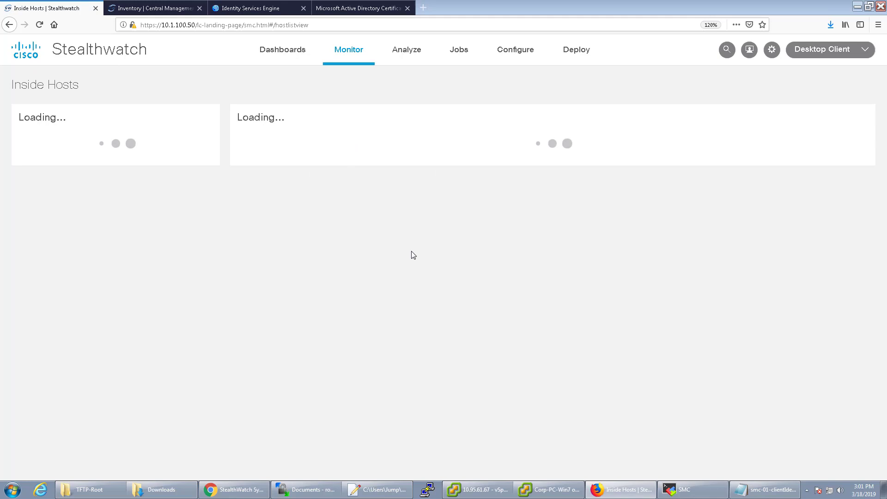
pyautogui.click(405, 49)
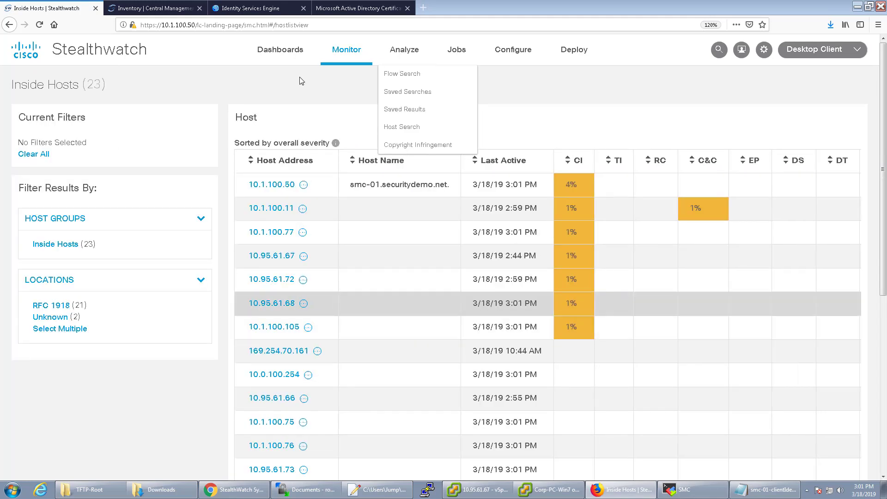
pyautogui.moveTo(342, 122)
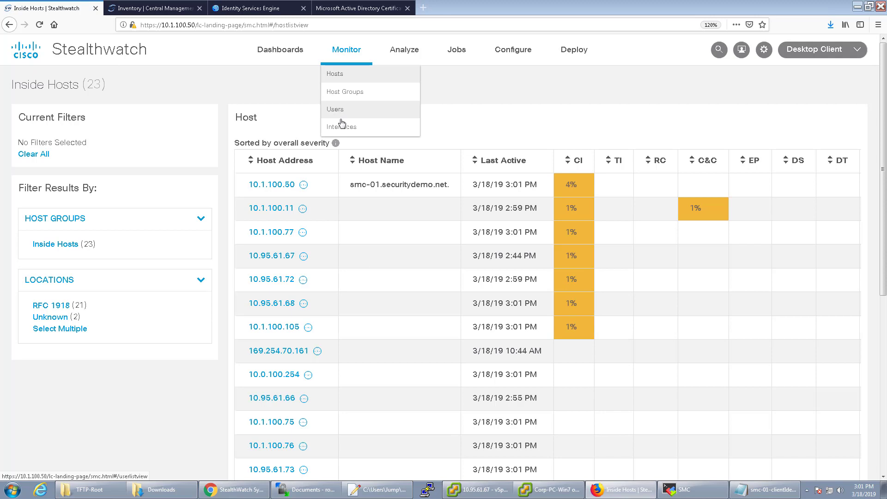
pyautogui.moveTo(340, 115)
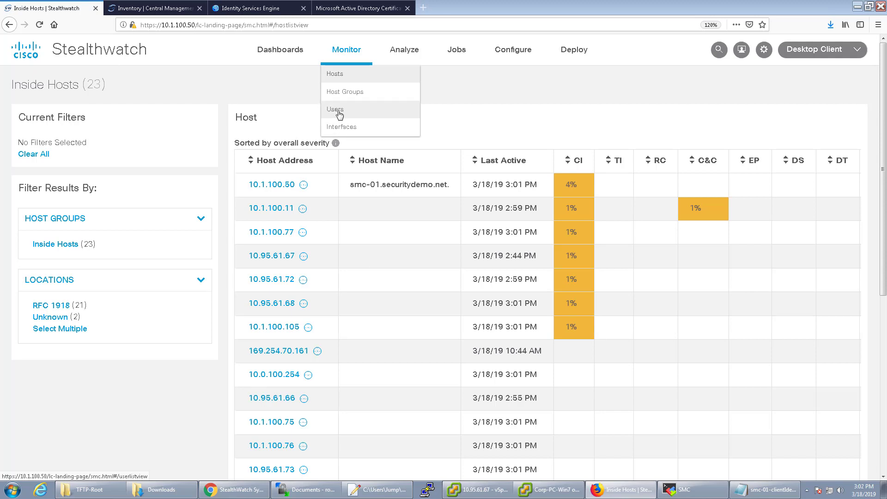
pyautogui.click(336, 109)
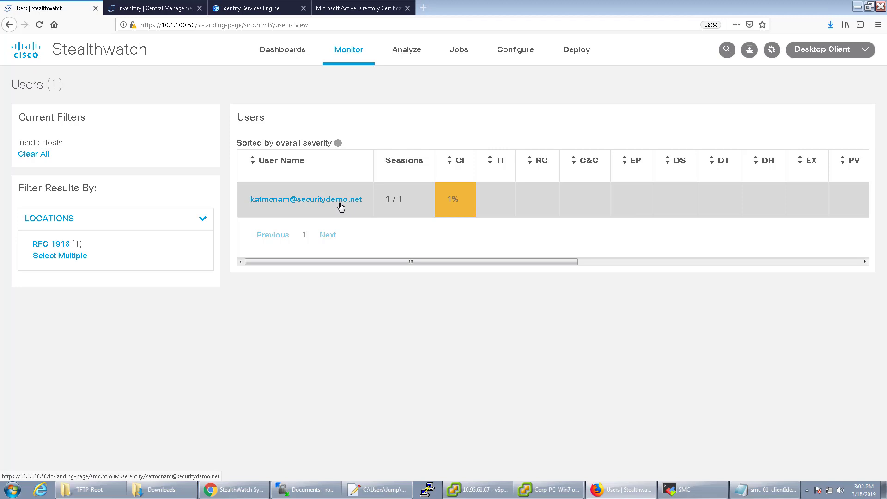
pyautogui.click(306, 198)
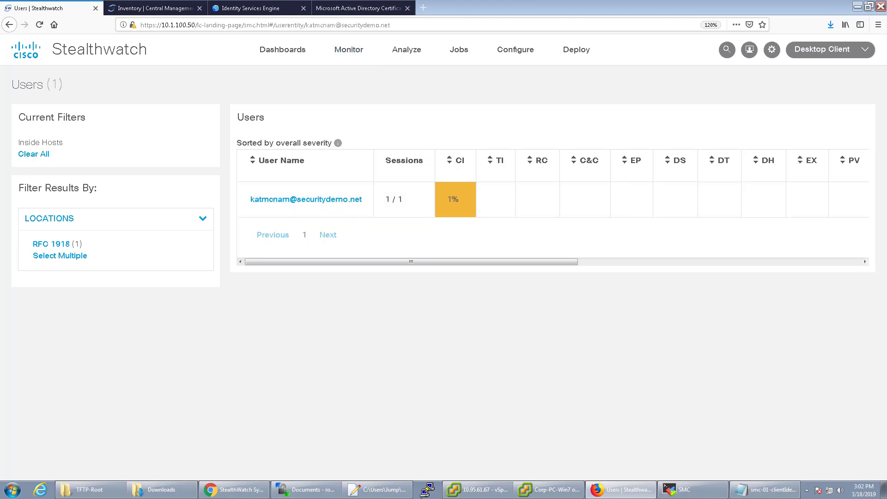
pyautogui.click(307, 198)
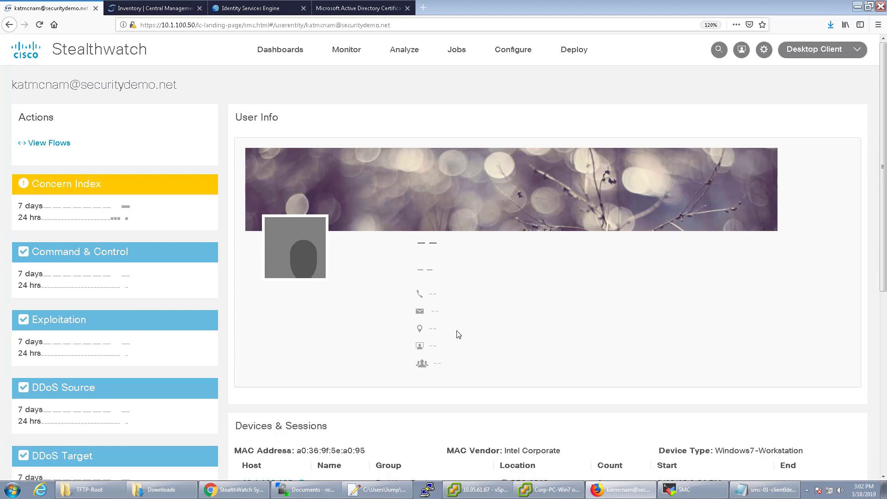
pyautogui.scroll(-3)
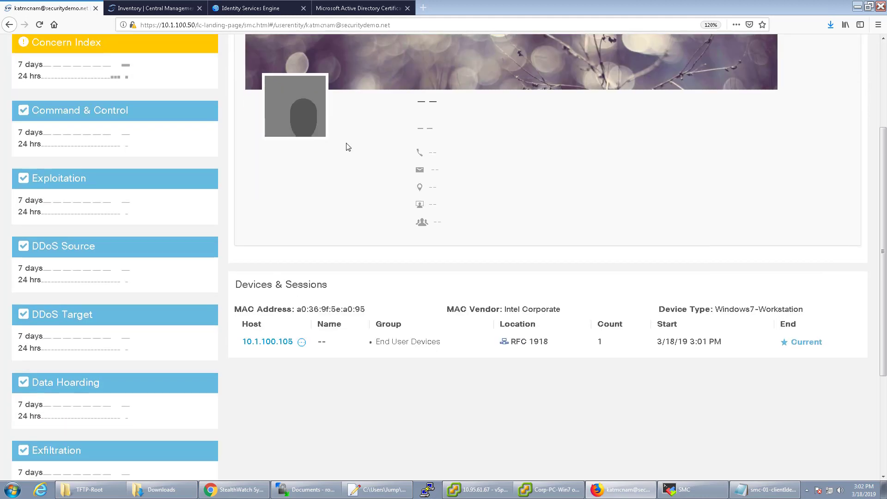
pyautogui.scroll(-3)
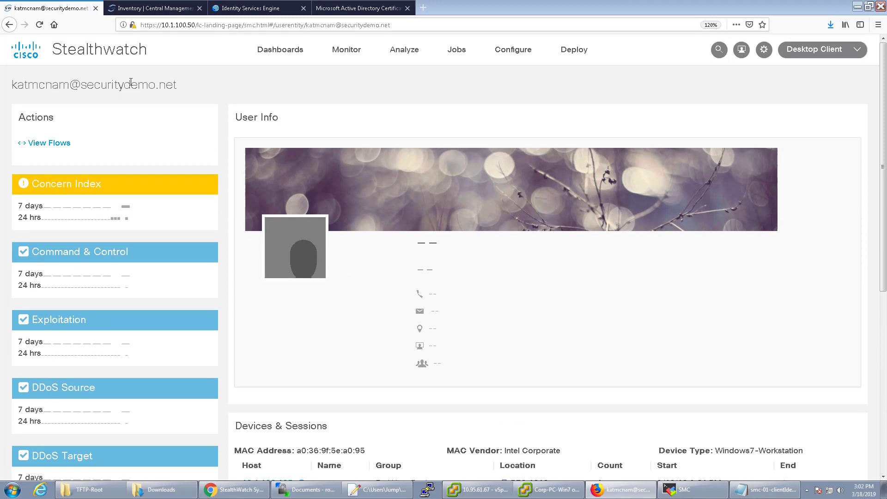
pyautogui.moveTo(194, 135)
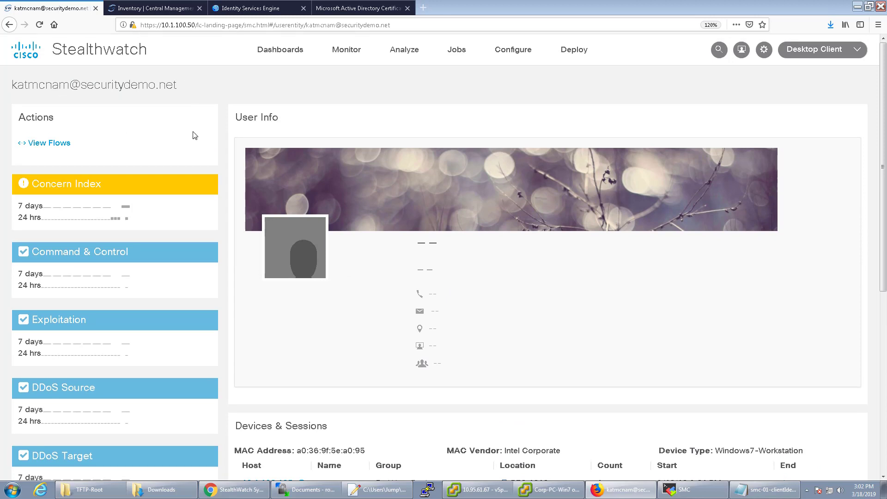
pyautogui.scroll(-3)
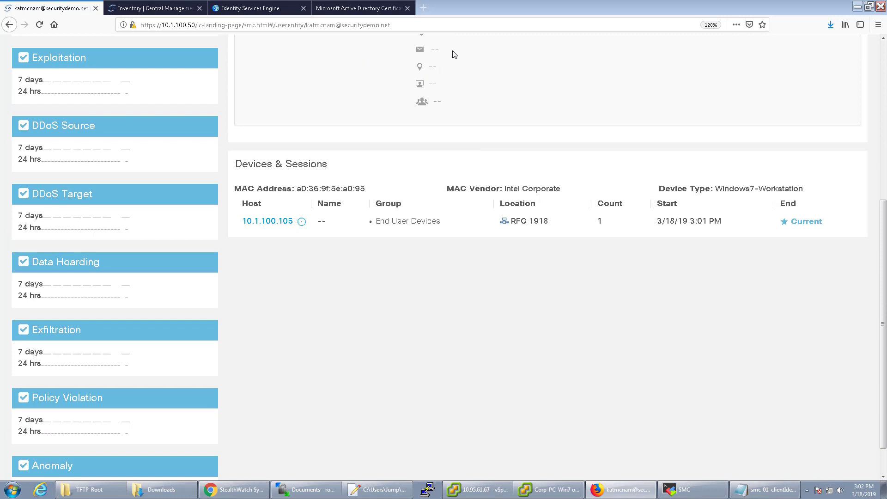
pyautogui.moveTo(457, 249)
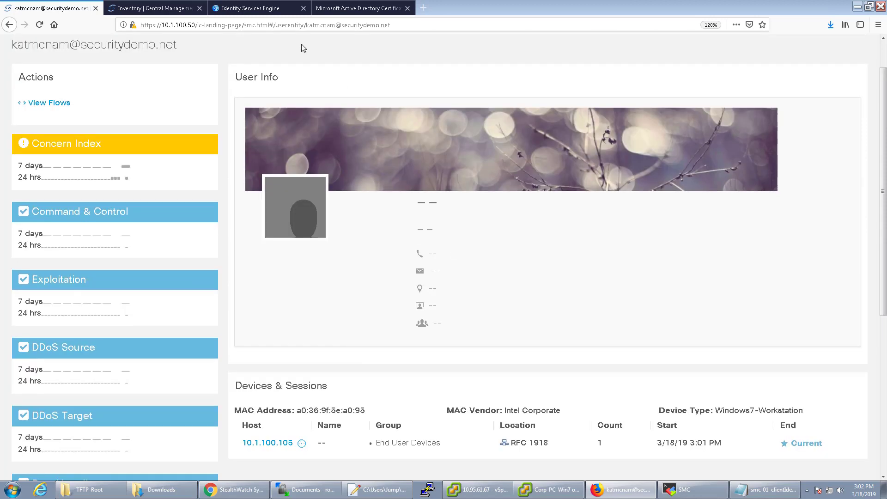
pyautogui.click(404, 46)
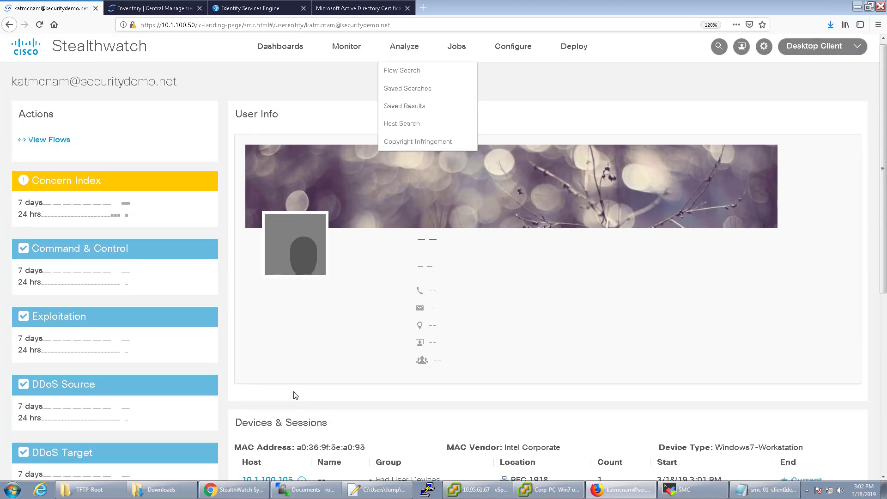
pyautogui.scroll(-3)
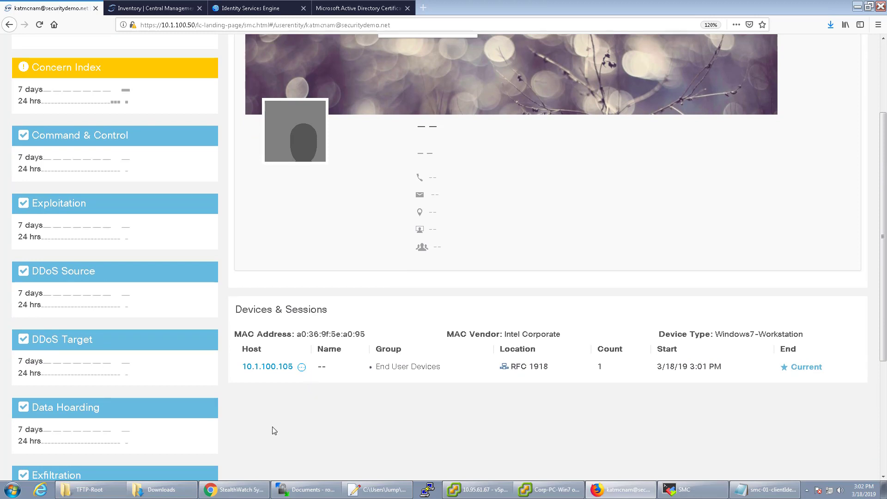
pyautogui.moveTo(91, 489)
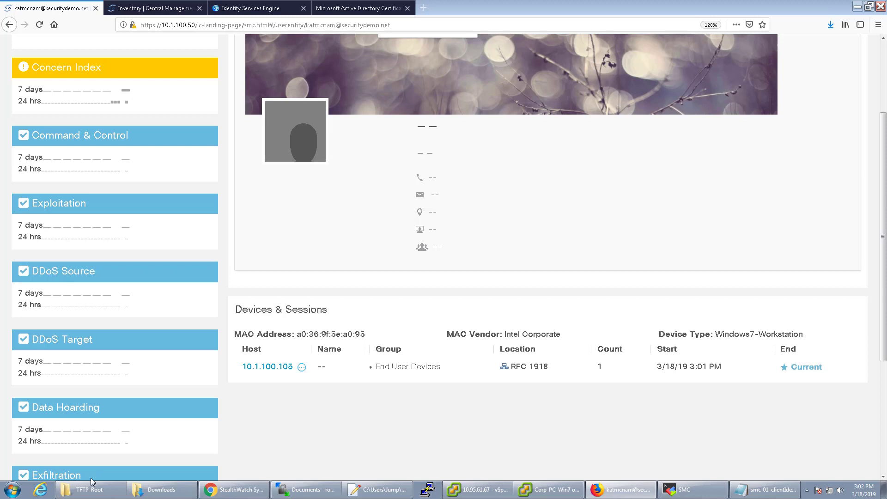
pyautogui.moveTo(293, 411)
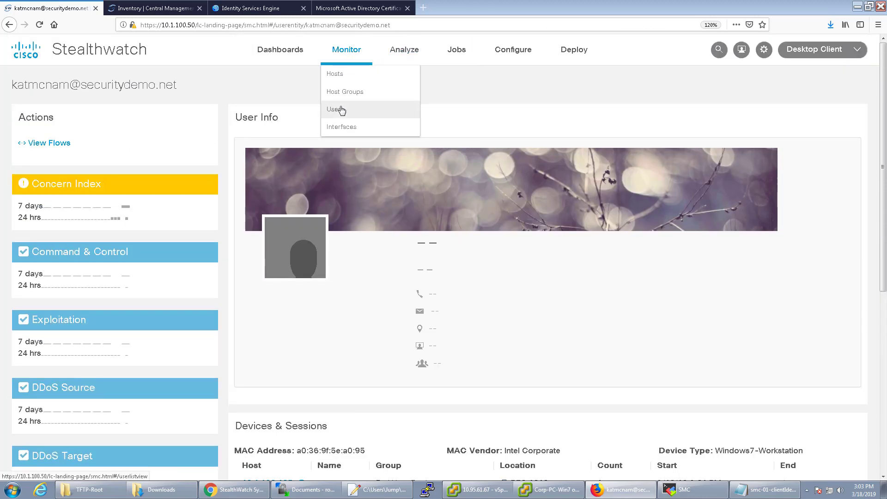
pyautogui.click(334, 109)
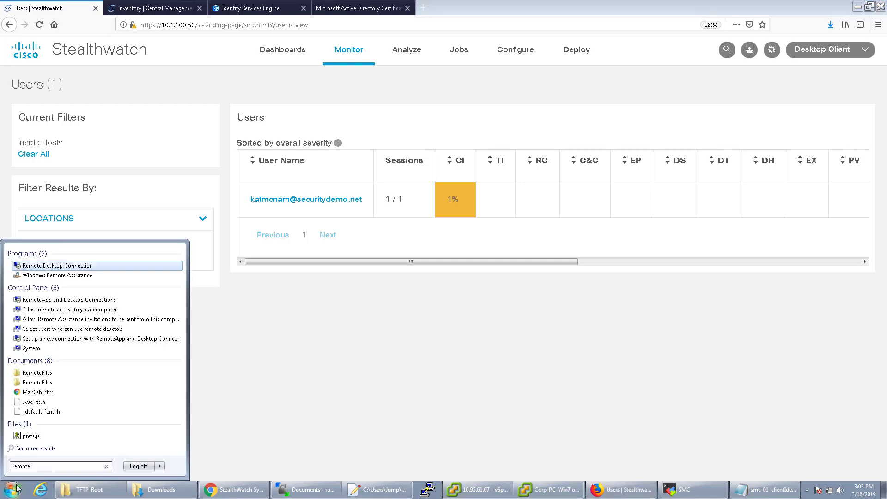
# Step: Connect via Remote Desktop to 10.1.100.40 with the administrator password
pyautogui.click(56, 265)
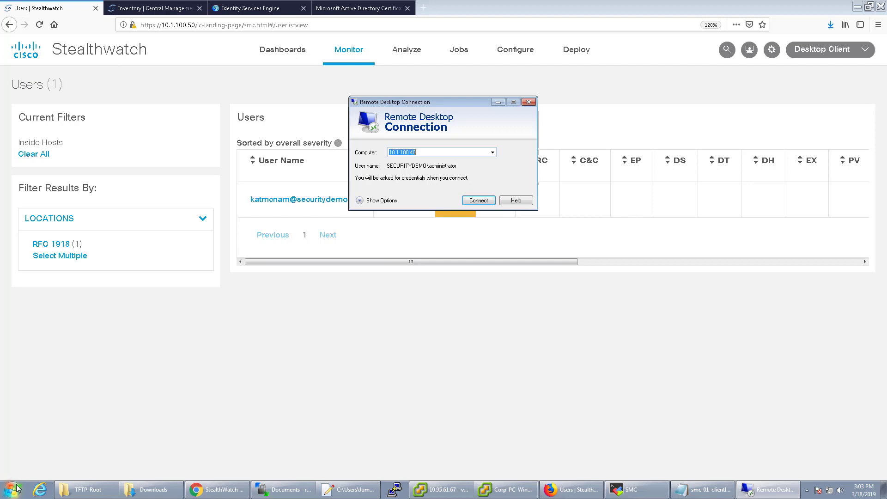
pyautogui.click(478, 200)
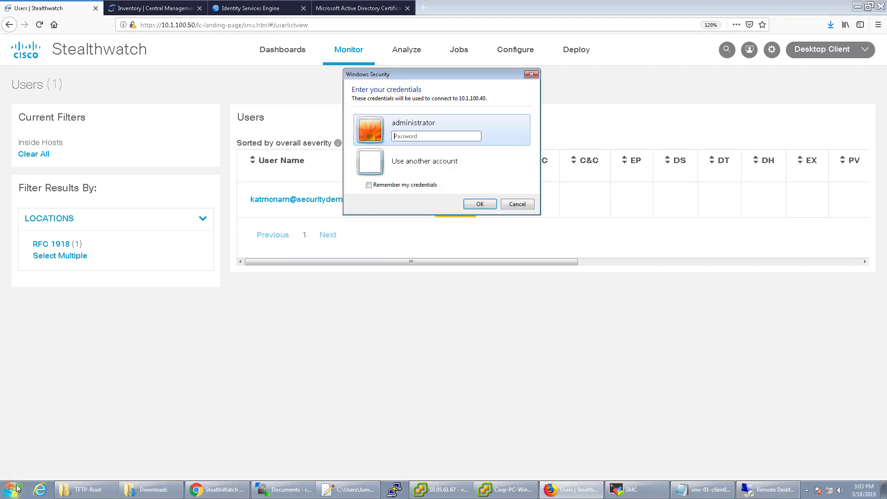
pyautogui.write('•')
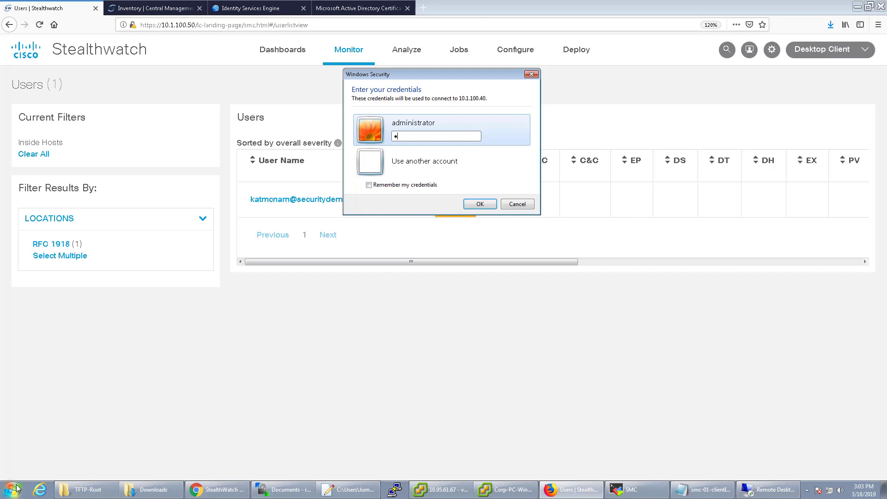
pyautogui.click(479, 203)
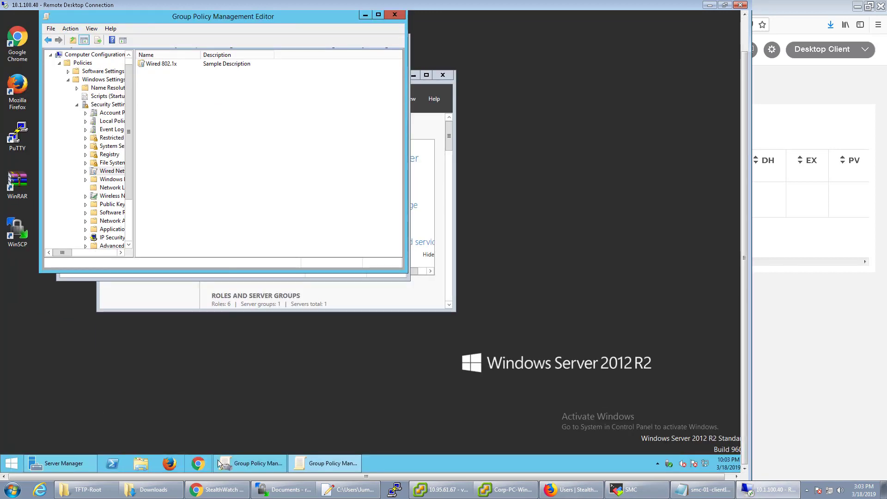
# Step: Launch Chrome on the remote server, pass its welcome prompt, load yahoo.com, then return to the local browser
pyautogui.click(197, 463)
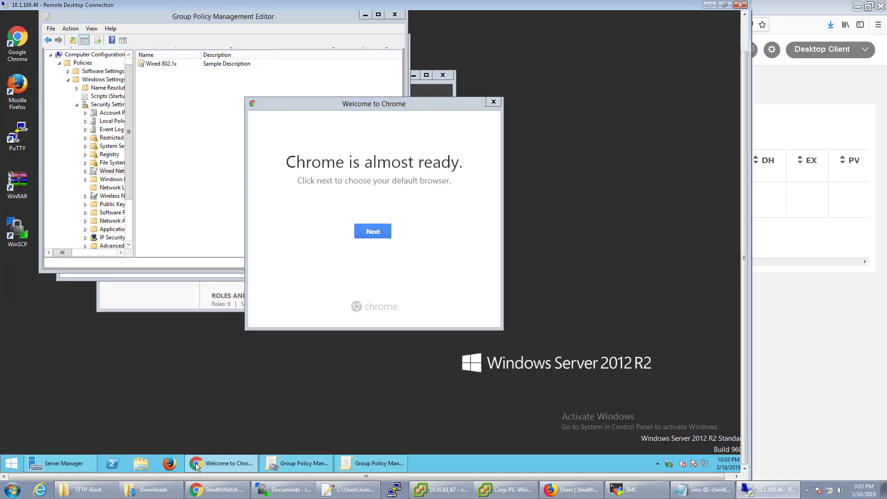
pyautogui.click(222, 463)
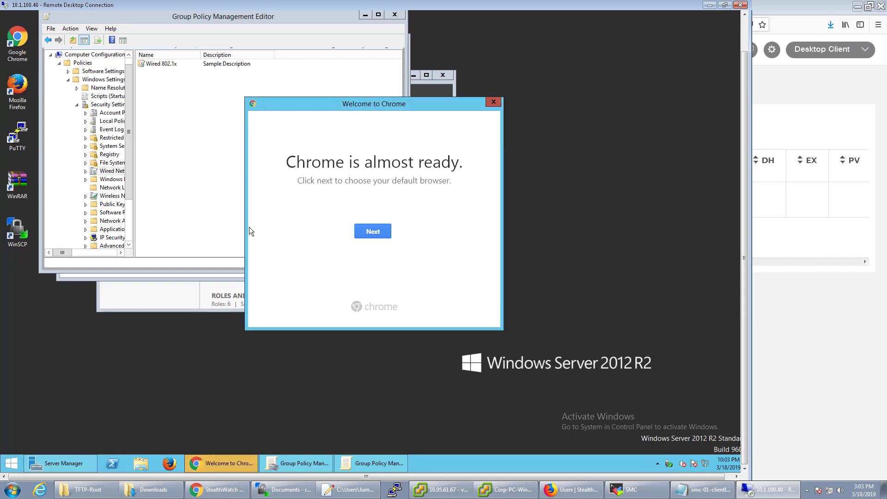
pyautogui.click(372, 231)
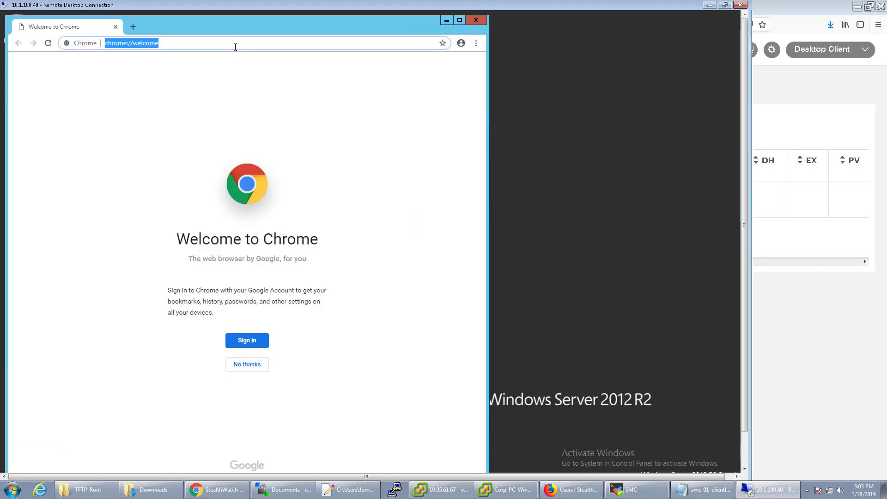
pyautogui.write('yahoo.com')
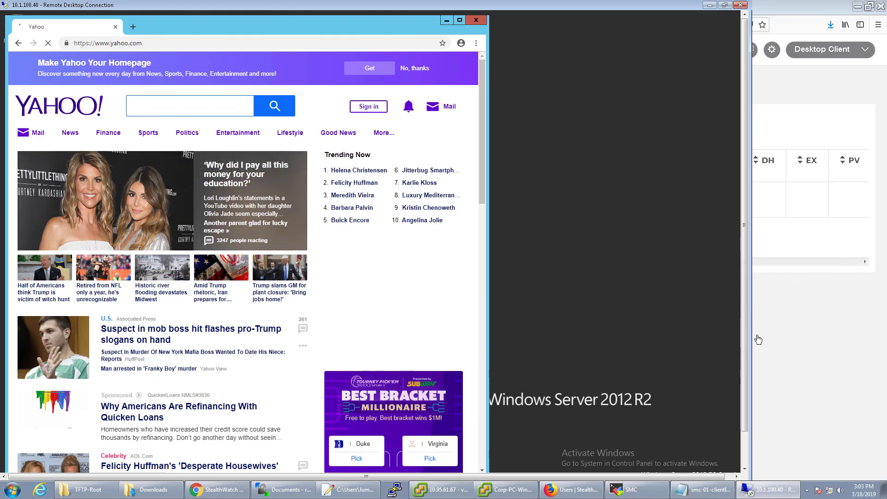
pyautogui.click(189, 106)
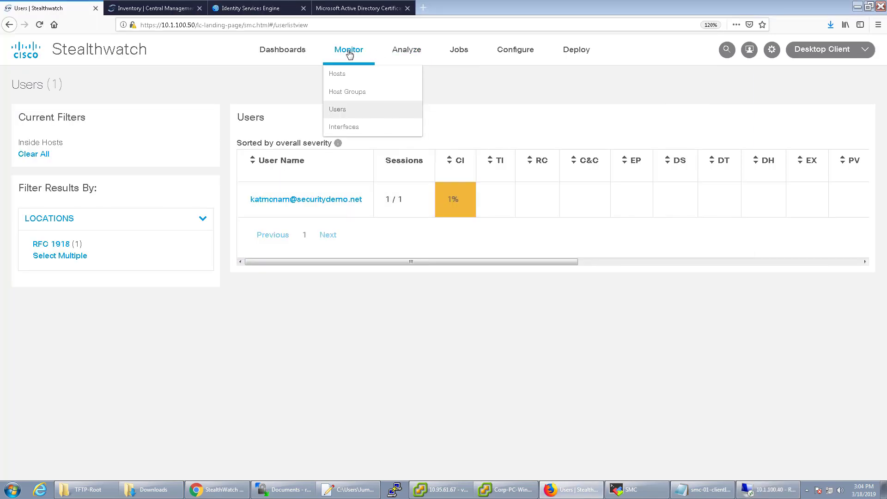
pyautogui.moveTo(85, 29)
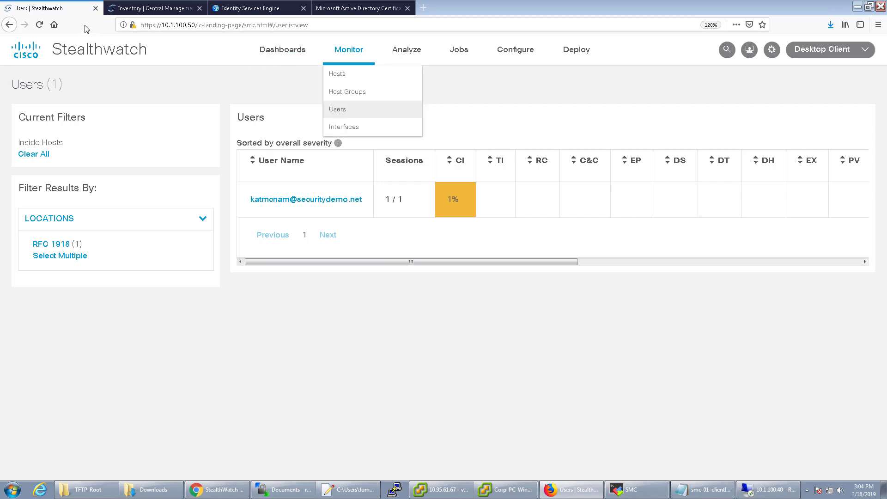
# Step: Reload the Users list so Administrator appears, and open Administrator's detail page
pyautogui.click(338, 109)
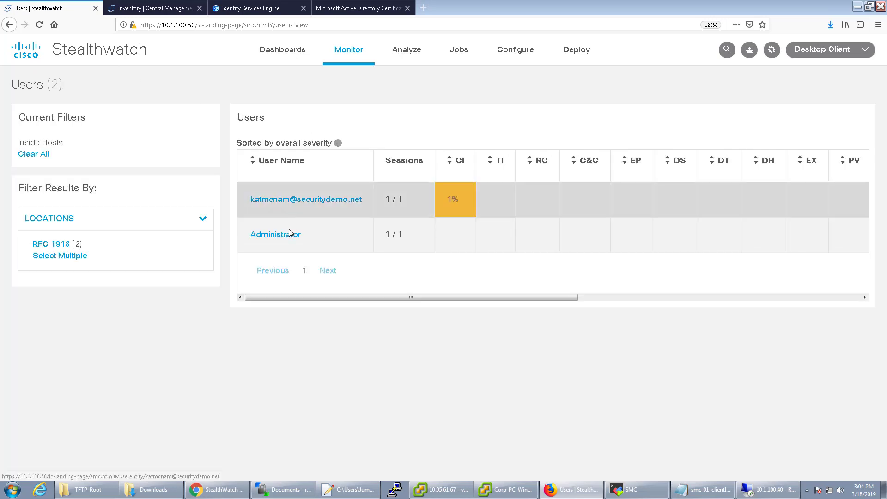
pyautogui.click(276, 234)
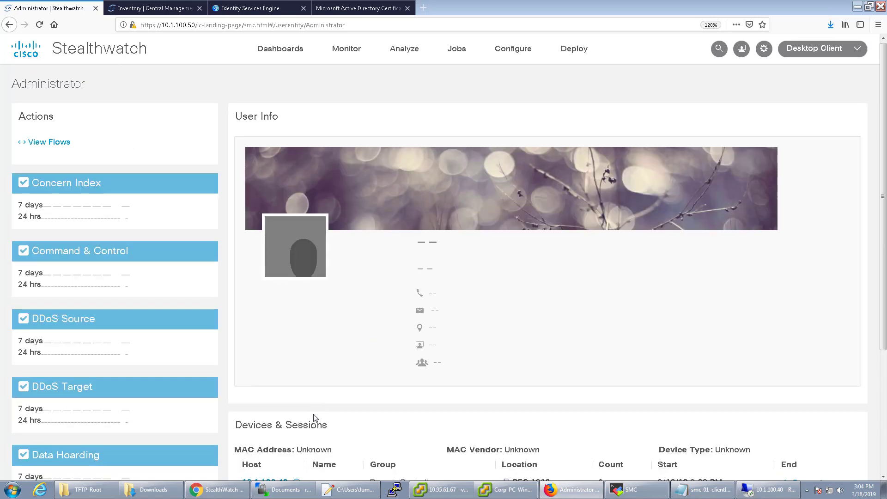
# Step: Check Administrator's active session on host 10.1.100.40 in Domain Controllers, then go to Dashboards
pyautogui.scroll(-3)
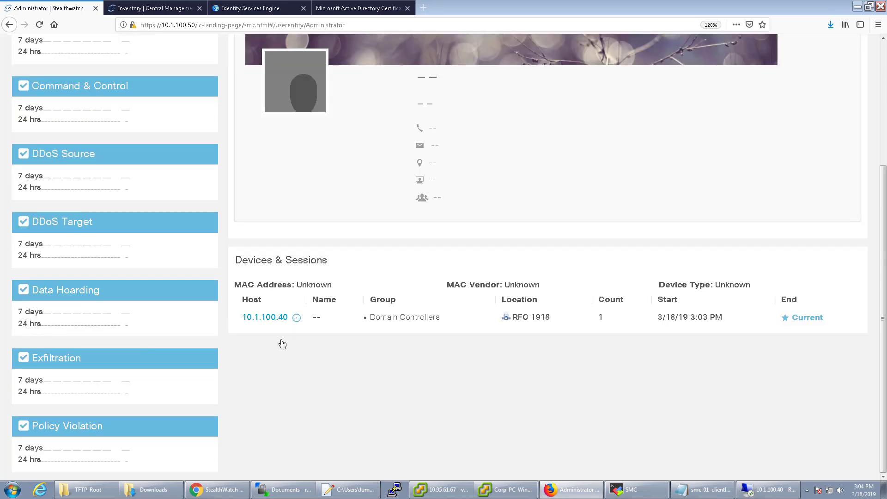
pyautogui.moveTo(466, 485)
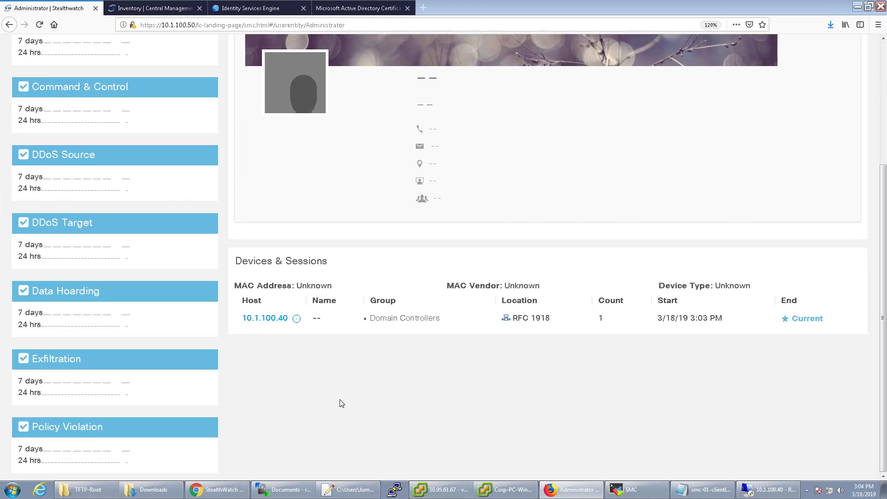
pyautogui.click(280, 49)
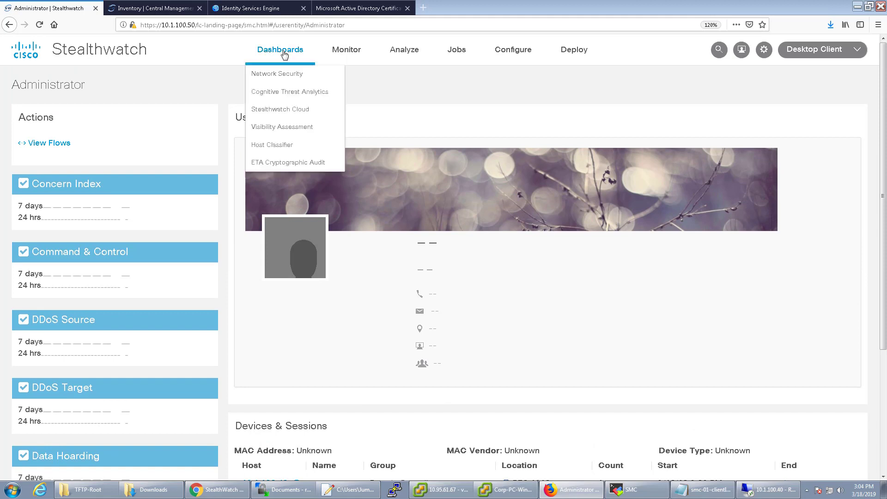
pyautogui.click(279, 50)
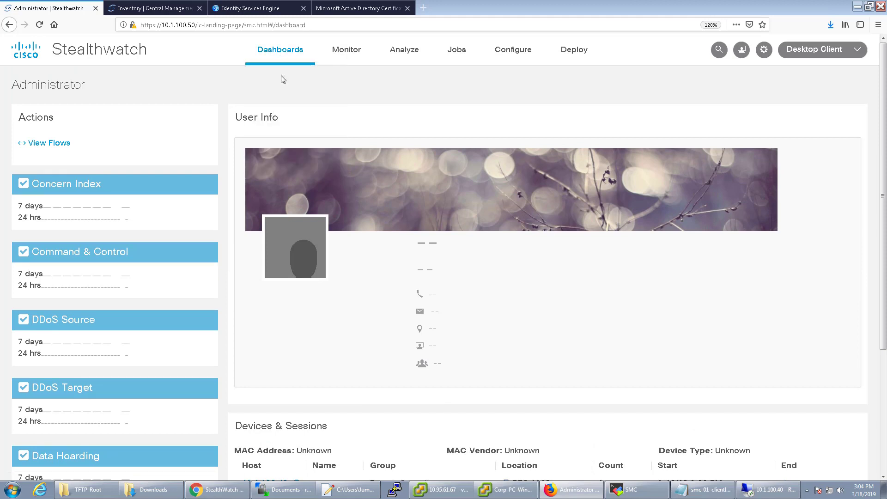